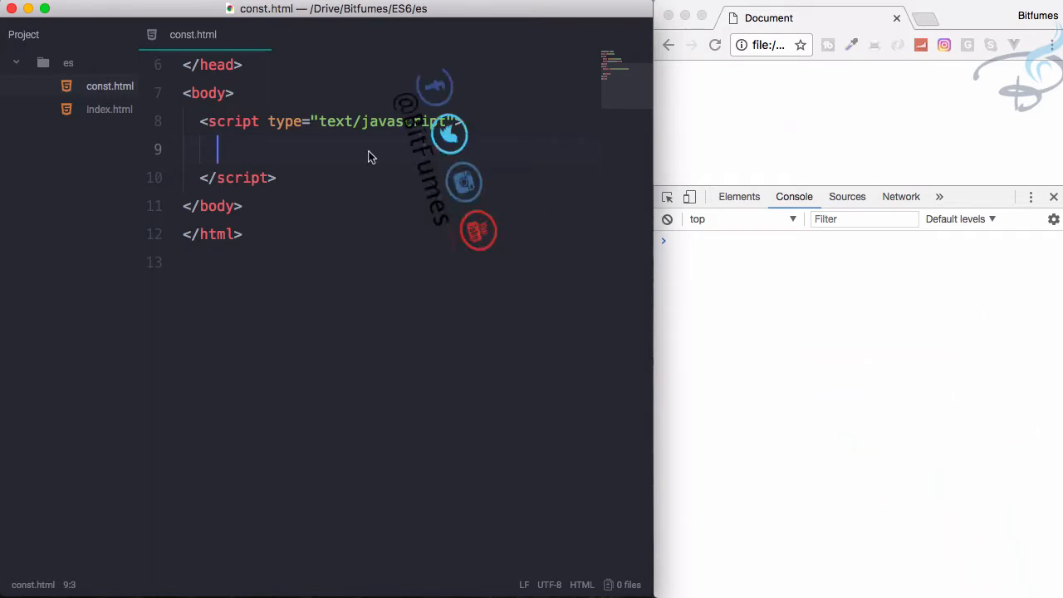
- Write const name = 'Sarthak' and console.log(name), then rerun the page so Sarthak is logged
{"action": "type", "text": "const"}
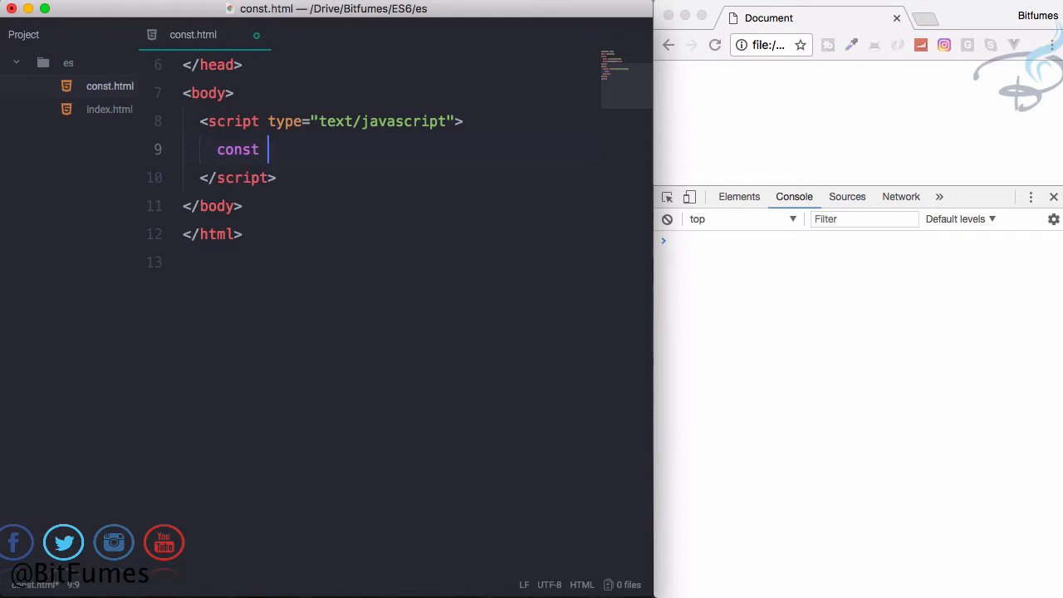
{"action": "type", "text": "name ="}
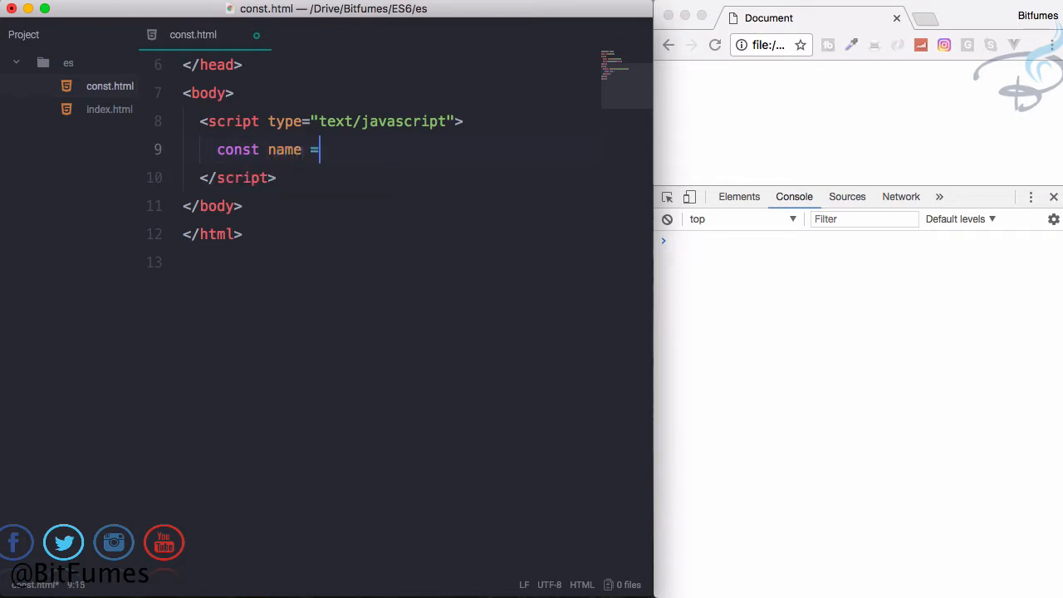
{"action": "type", "text": "'S'"}
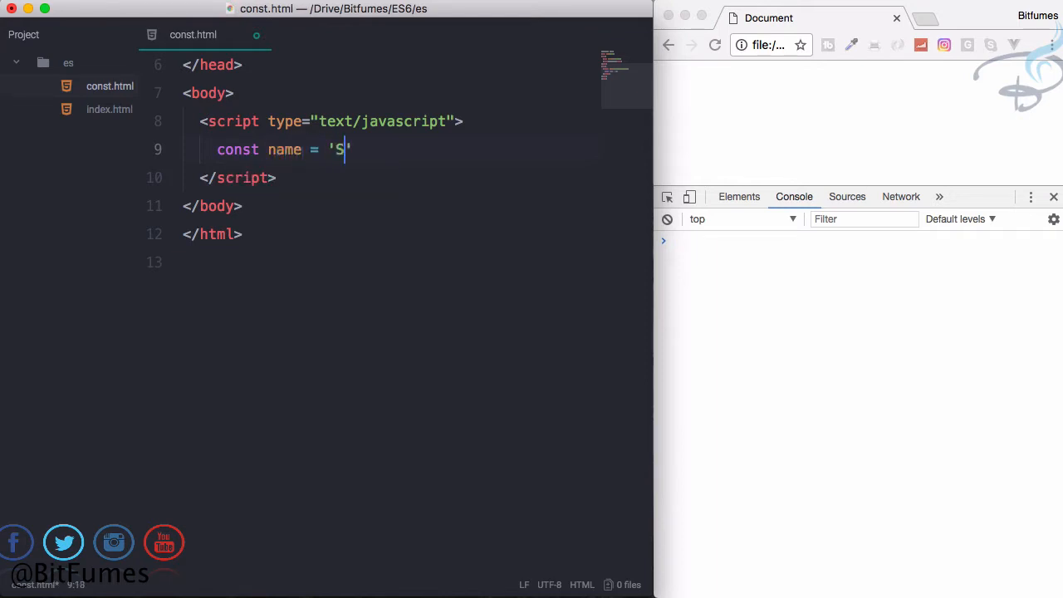
{"action": "type", "text": "arthak"}
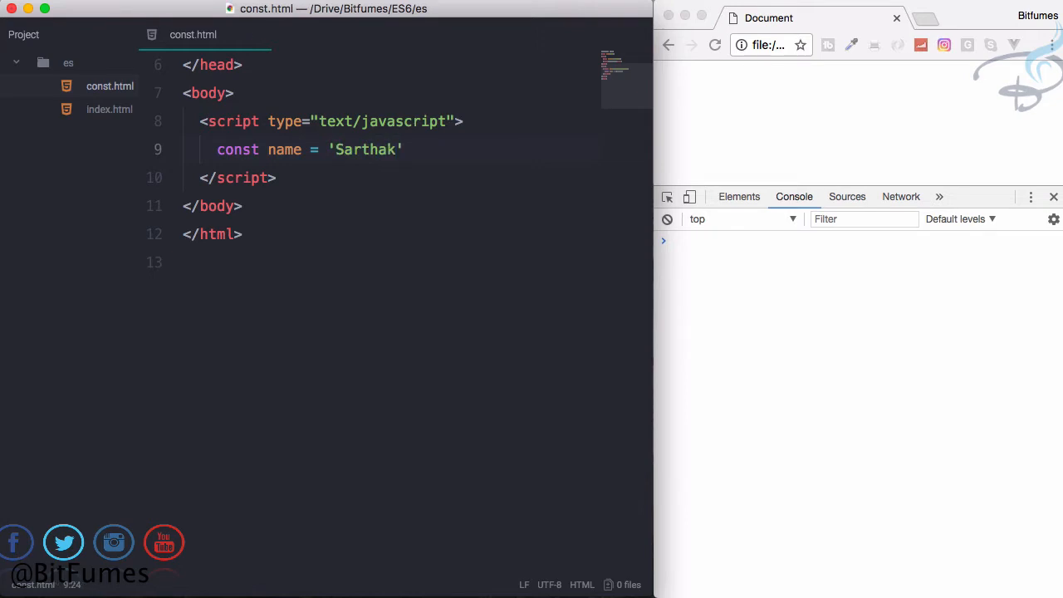
{"action": "type", "text": "cons"}
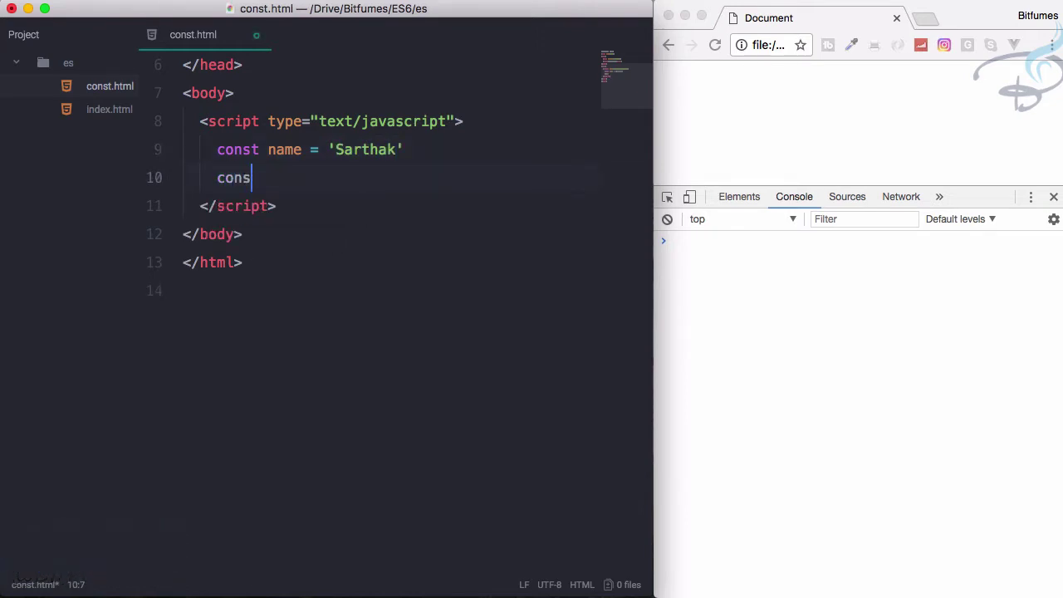
{"action": "type", "text": "ole.log();"}
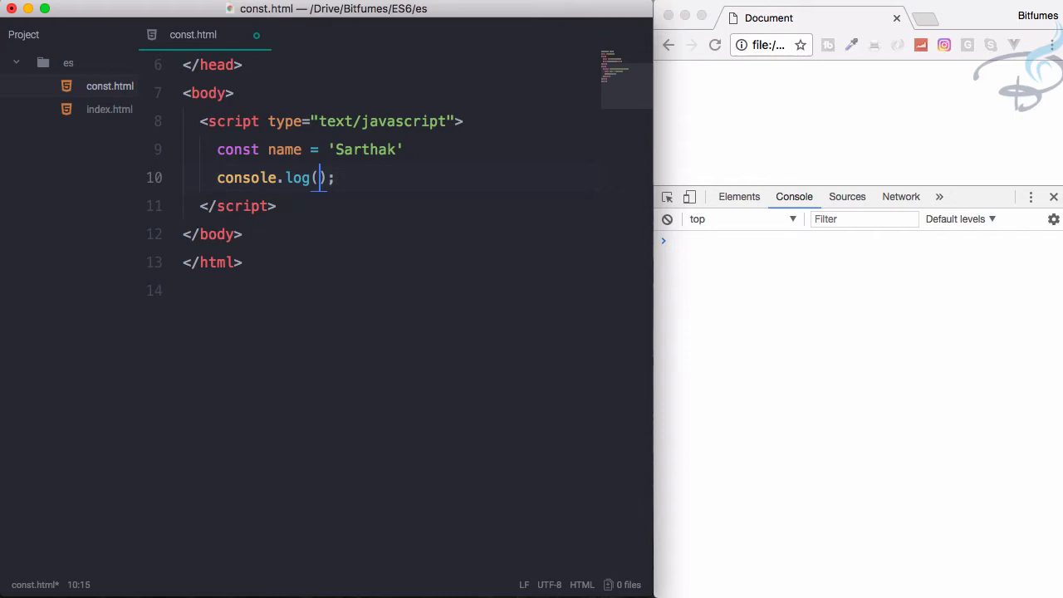
{"action": "type", "text": "name"}
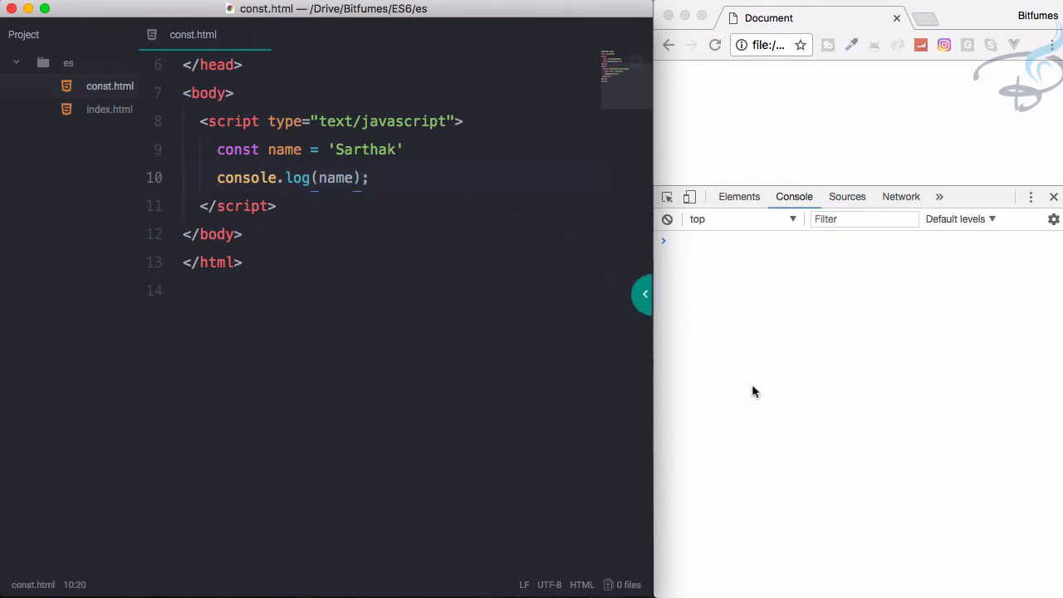
{"action": "left_click", "coordinate": [714, 45]}
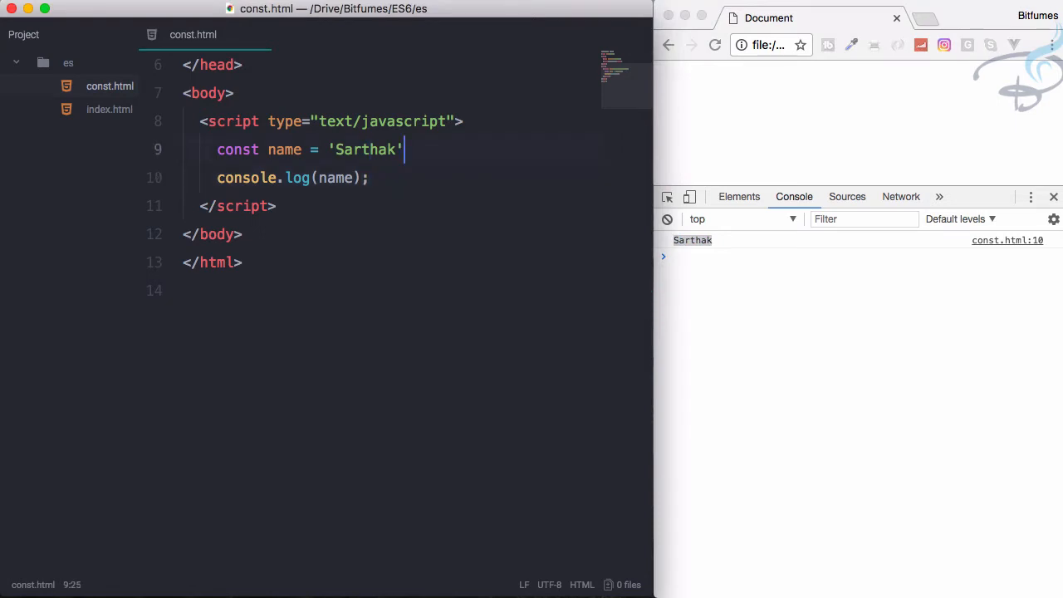
- Add name = 'bitfumes' on a new line to trigger the assignment-to-constant TypeError
{"action": "key", "text": "enter"}
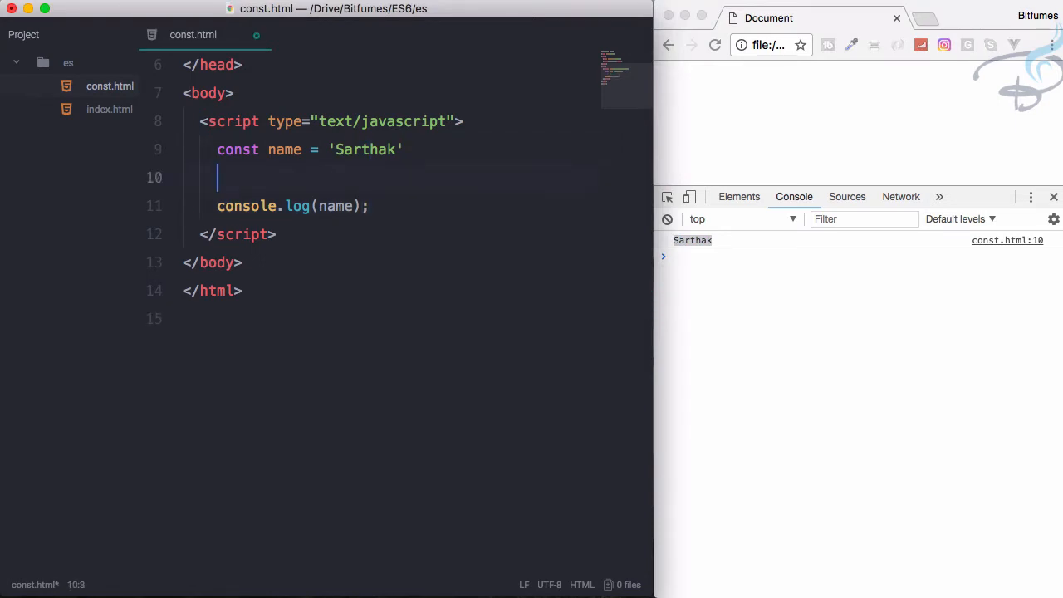
{"action": "type", "text": "name"}
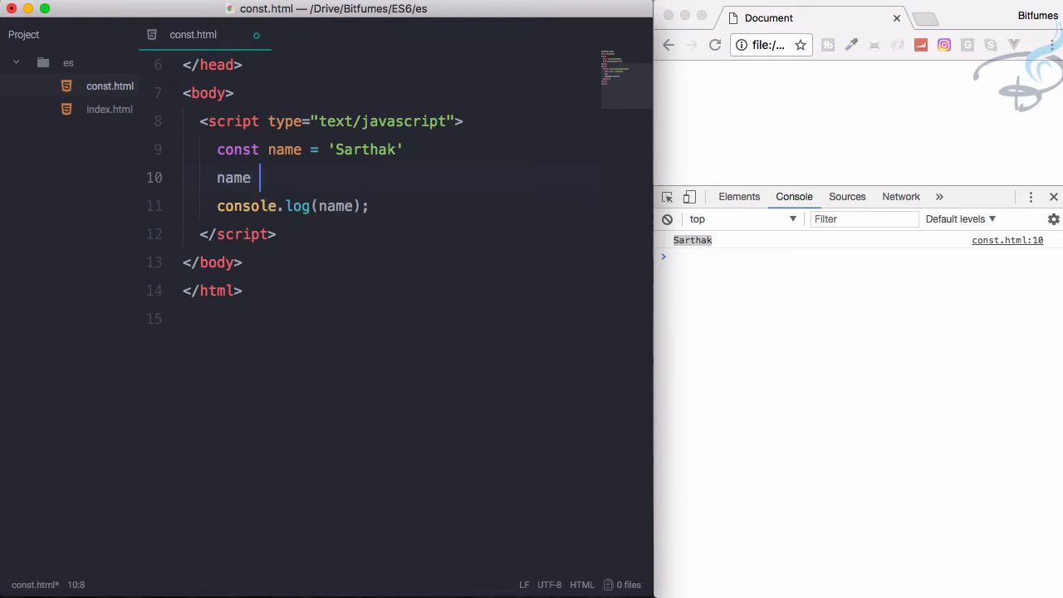
{"action": "type", "text": "= 'bitfumes'"}
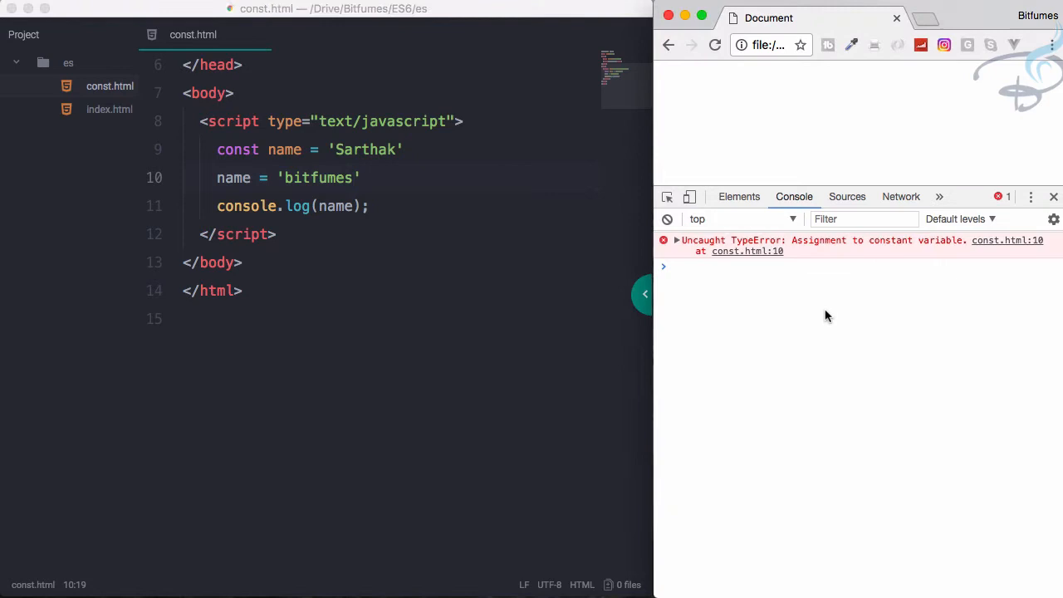
{"action": "mouse_move", "coordinate": [823, 245]}
{"action": "type", "text": "const "}
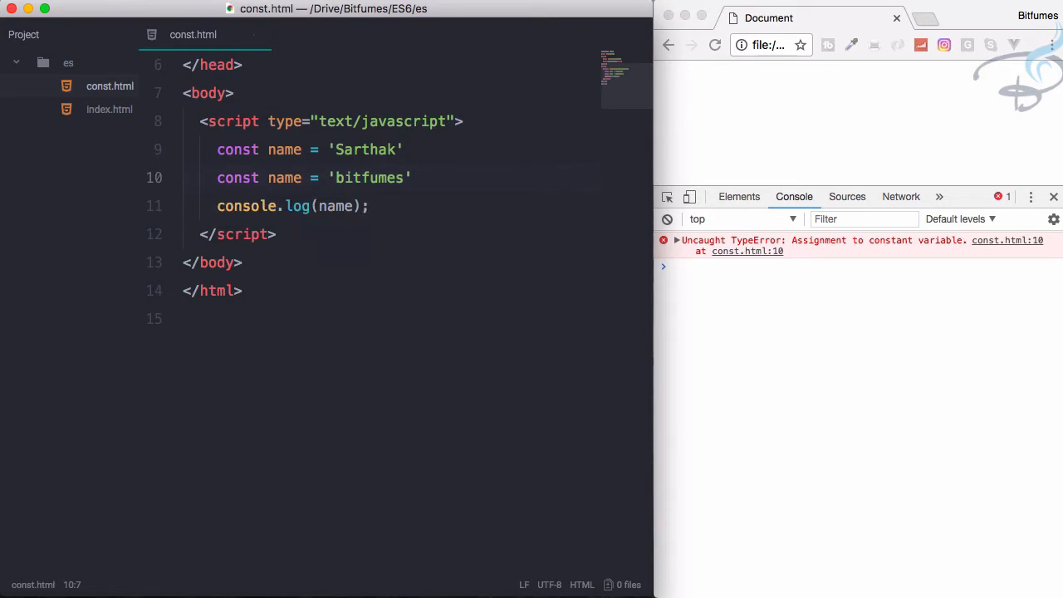
{"action": "mouse_move", "coordinate": [900, 336]}
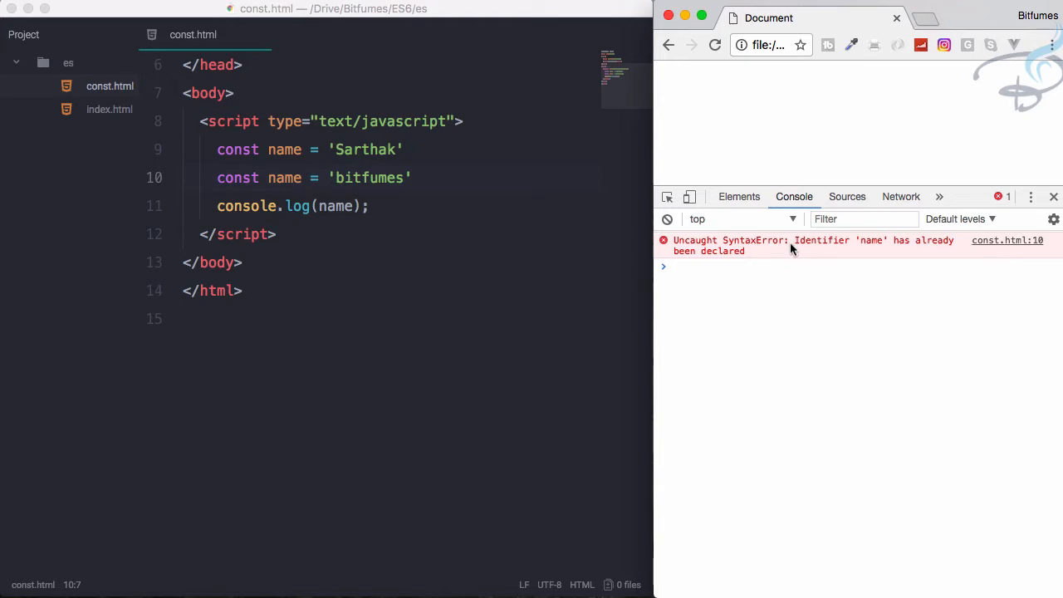
{"action": "mouse_move", "coordinate": [890, 246]}
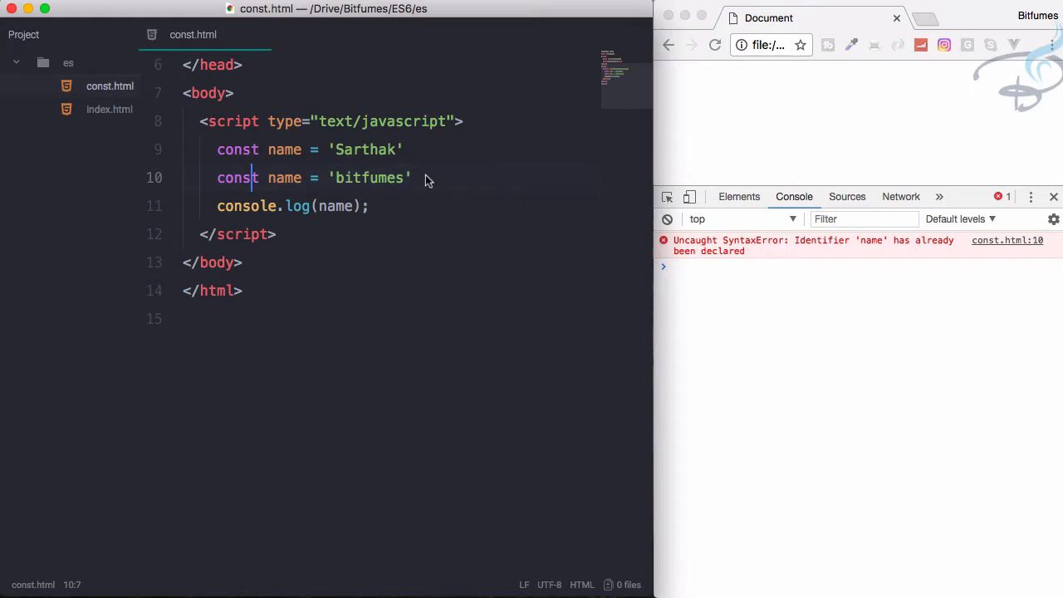
- Redeclare name with var and rerun, keeping the const and let attempts commented out
{"action": "left_click", "coordinate": [415, 178]}
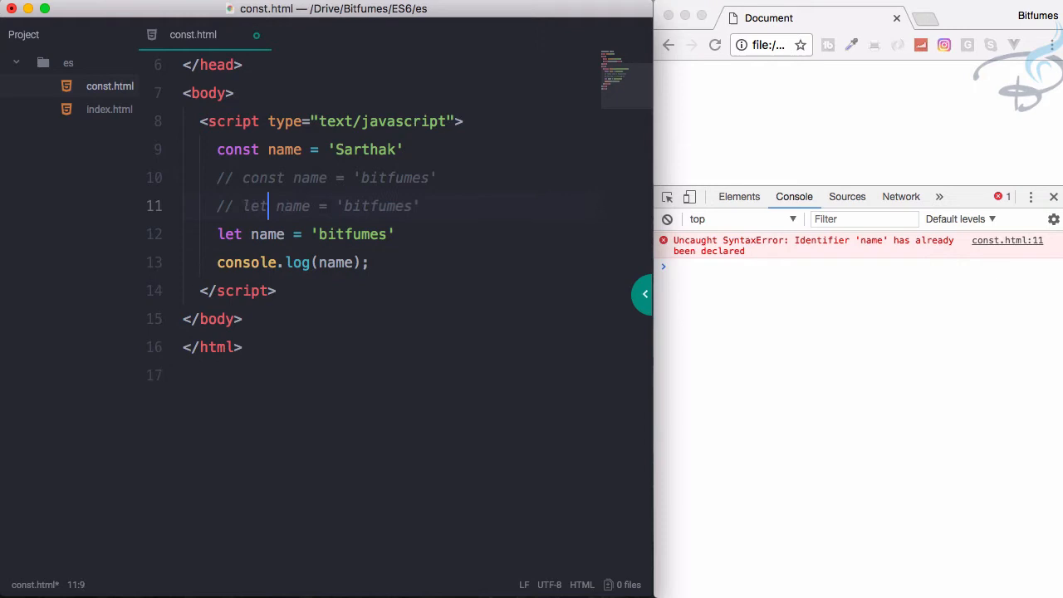
{"action": "type", "text": "va"}
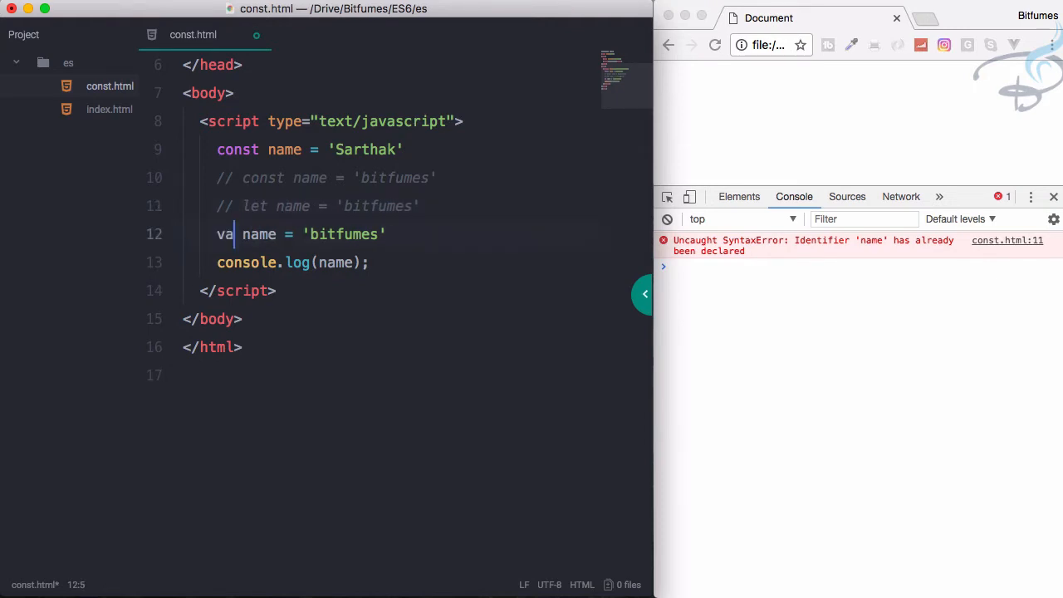
{"action": "type", "text": "r"}
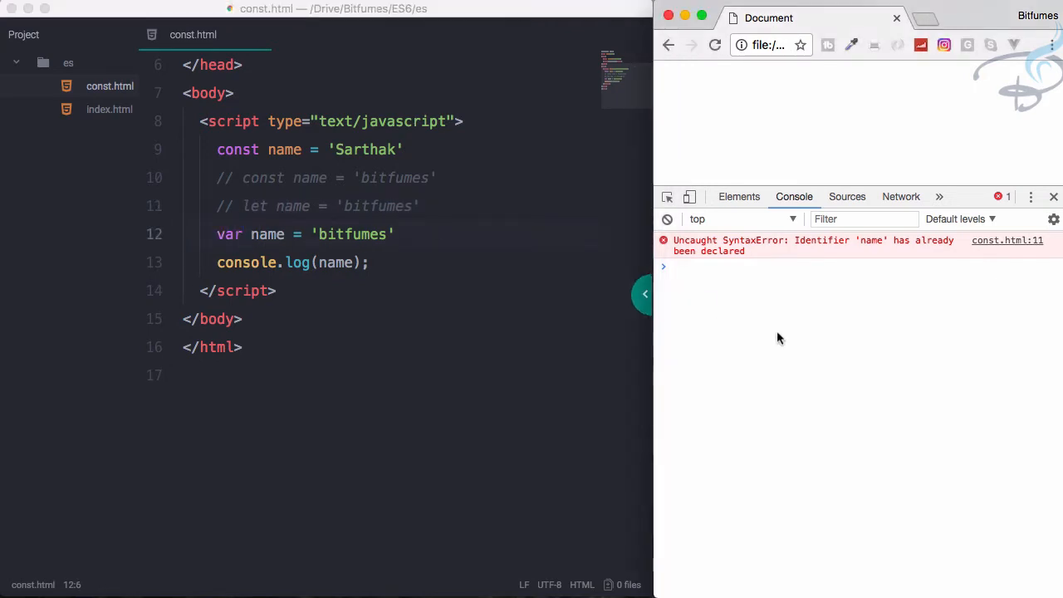
{"action": "left_click", "coordinate": [714, 45]}
{"action": "type", "text": "// "}
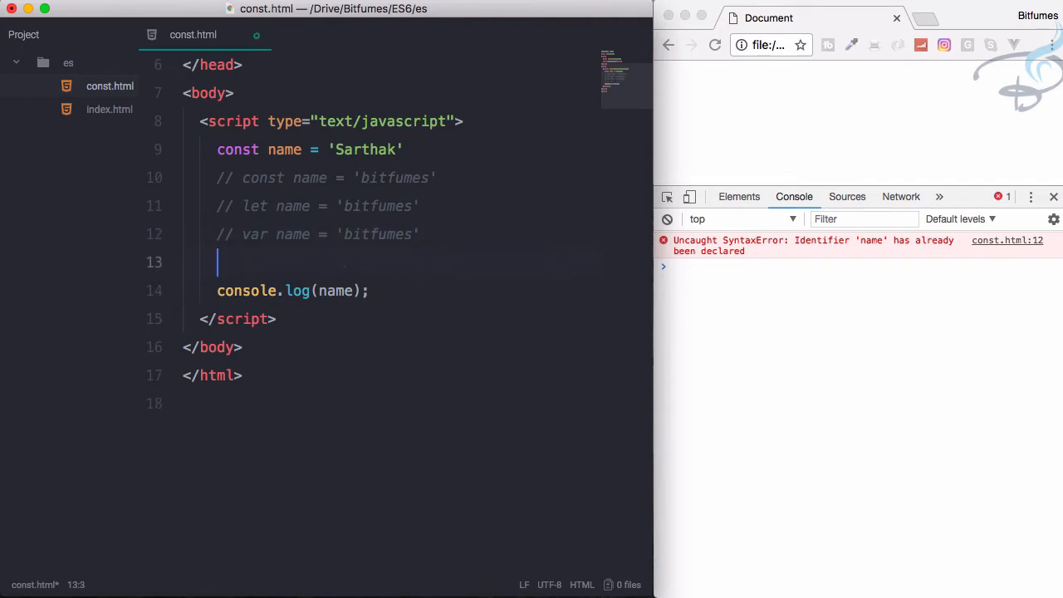
- Wrap console.log(name) in if (name == 'Sarthak') { } and rerun so Sarthak prints
{"action": "type", "text": "if"}
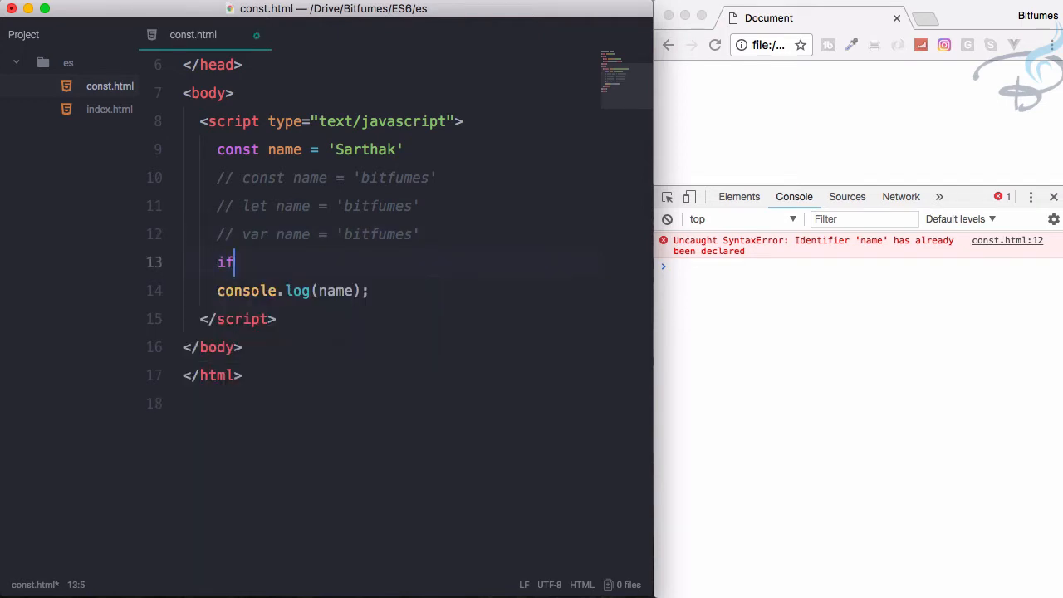
{"action": "type", "text": "()"}
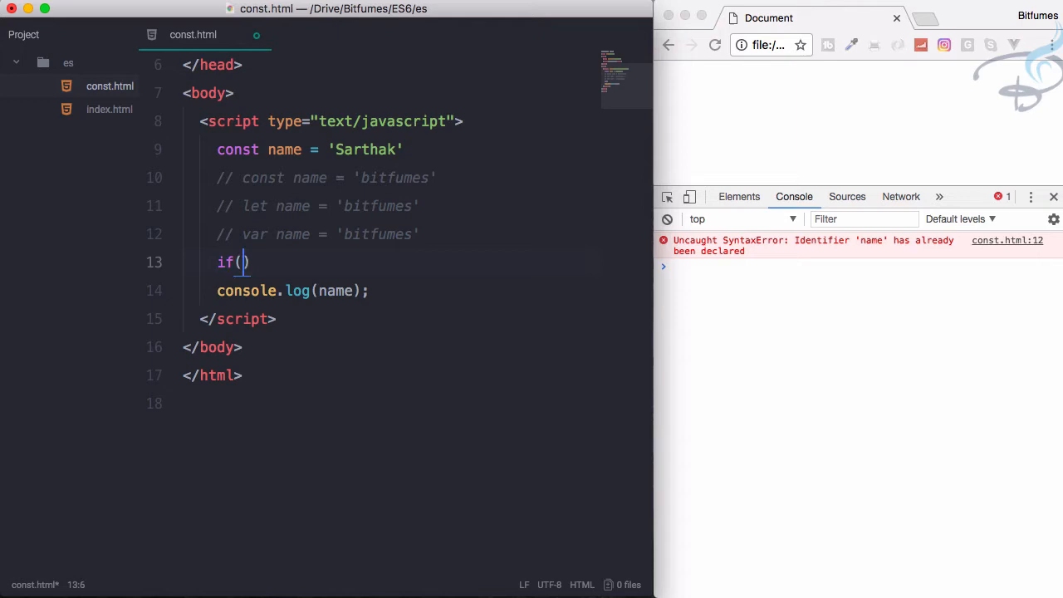
{"action": "type", "text": "name == ''"}
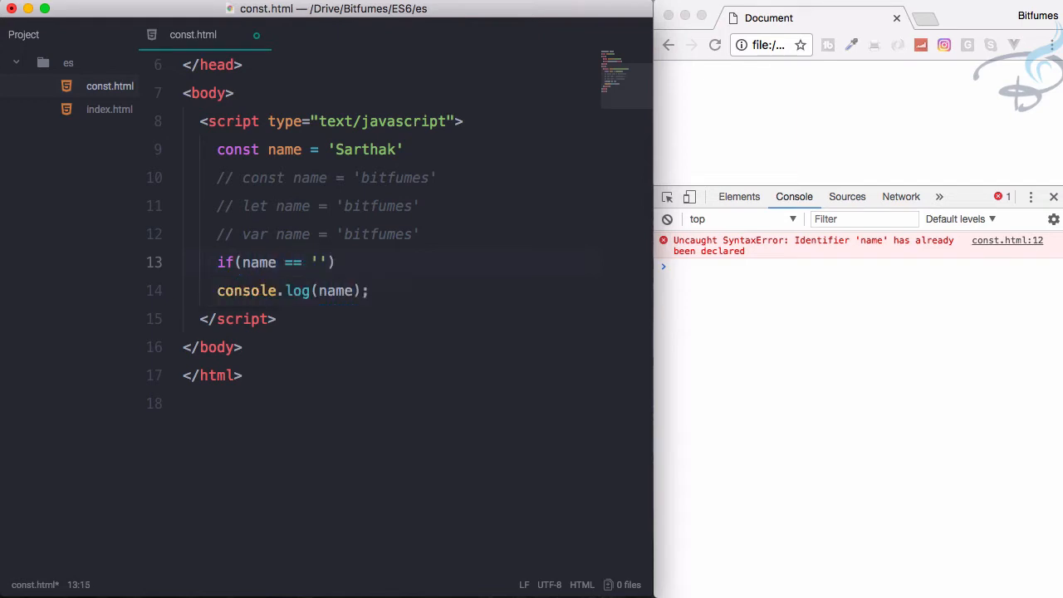
{"action": "type", "text": "S"}
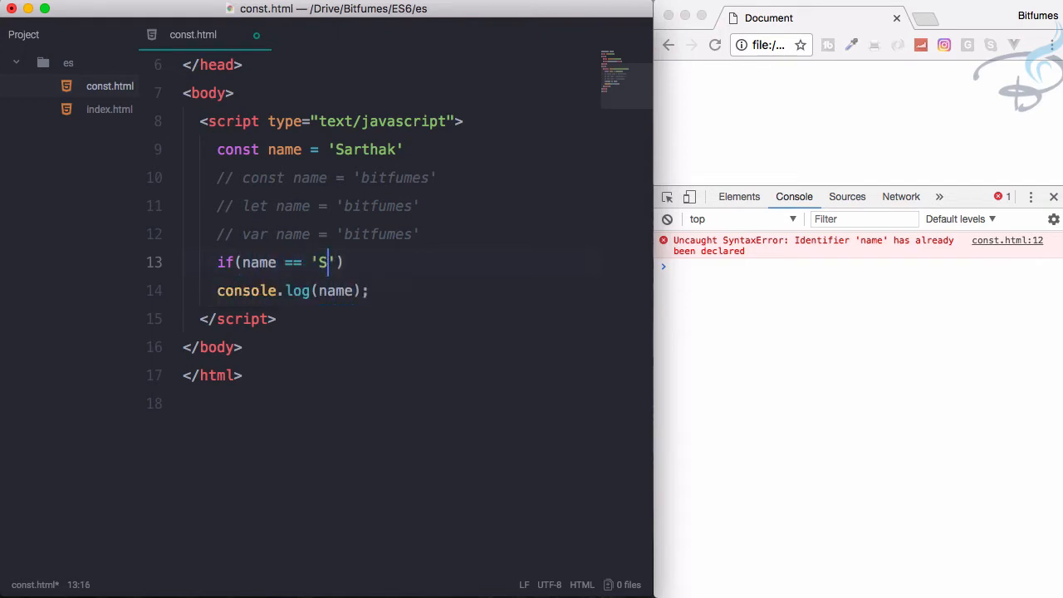
{"action": "type", "text": "arthak"}
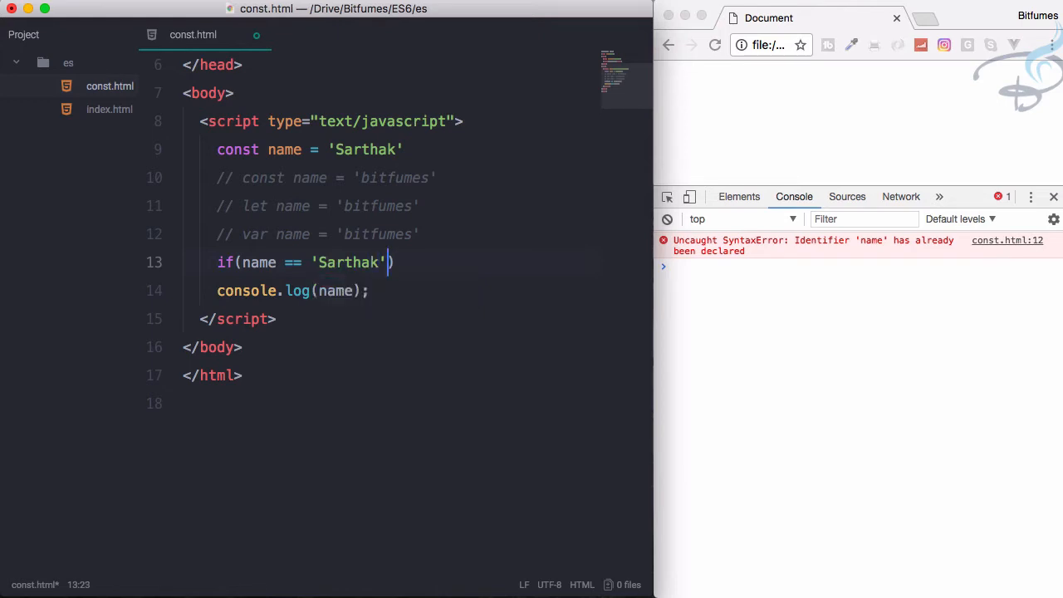
{"action": "type", "text": "{"}
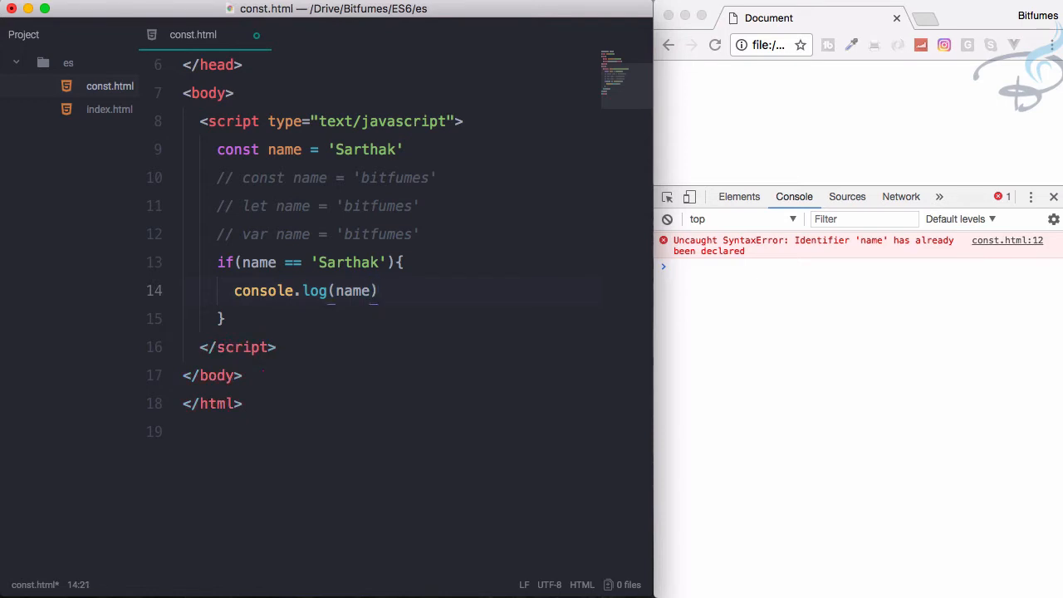
{"action": "left_click", "coordinate": [714, 45]}
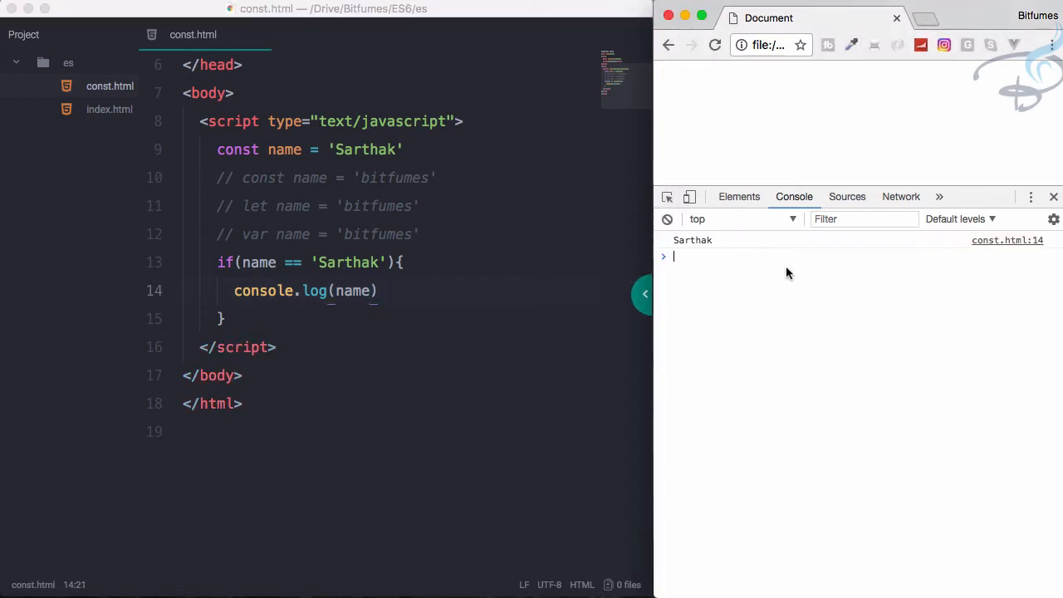
{"action": "left_click", "coordinate": [405, 262]}
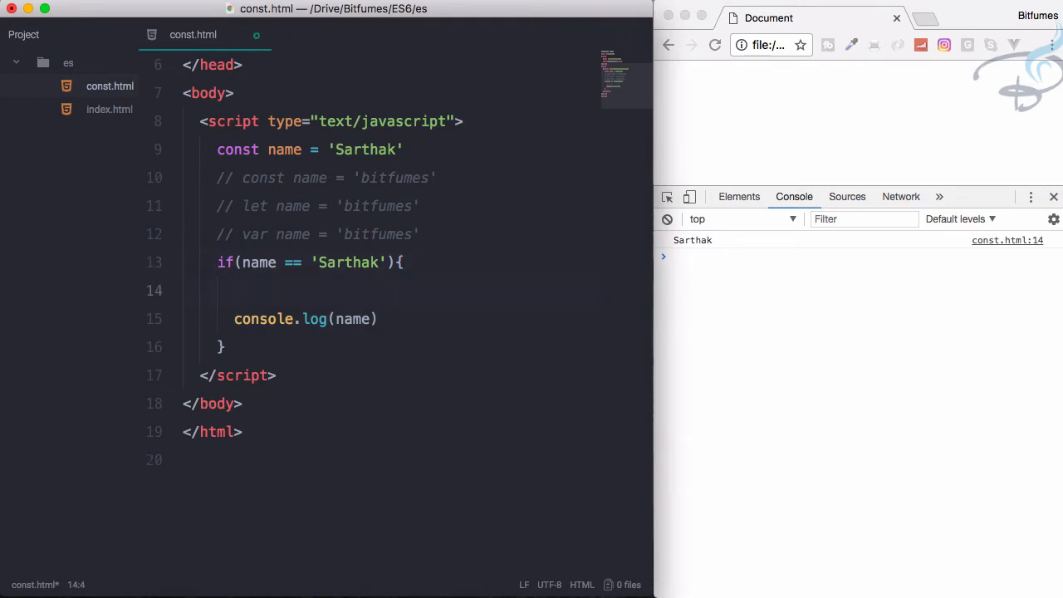
- Declare let name = 'Bitfumes' inside the if block to shadow the outer const
{"action": "left_click", "coordinate": [234, 289]}
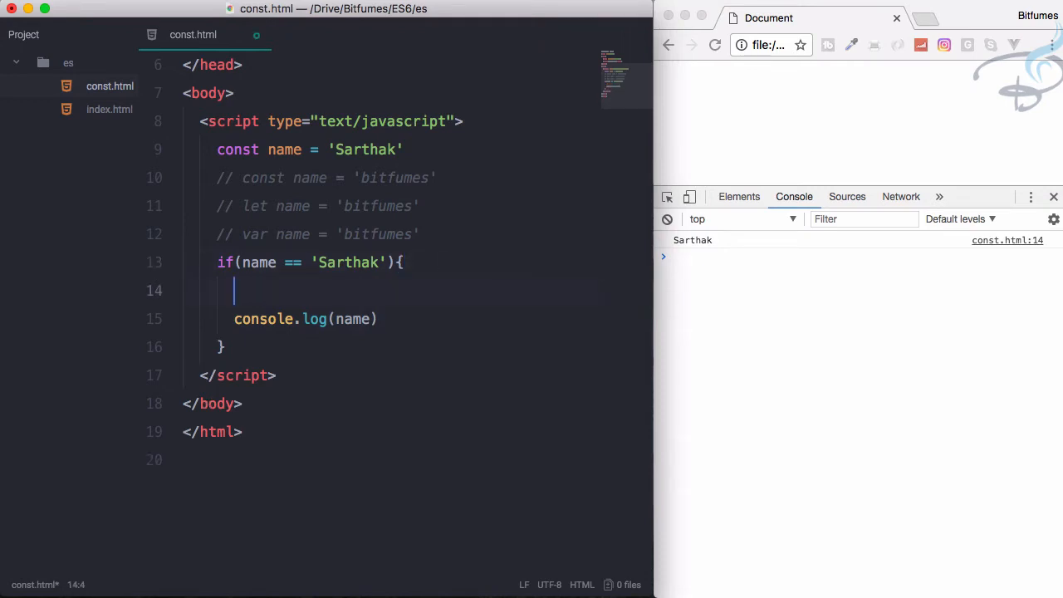
{"action": "type", "text": "let name"}
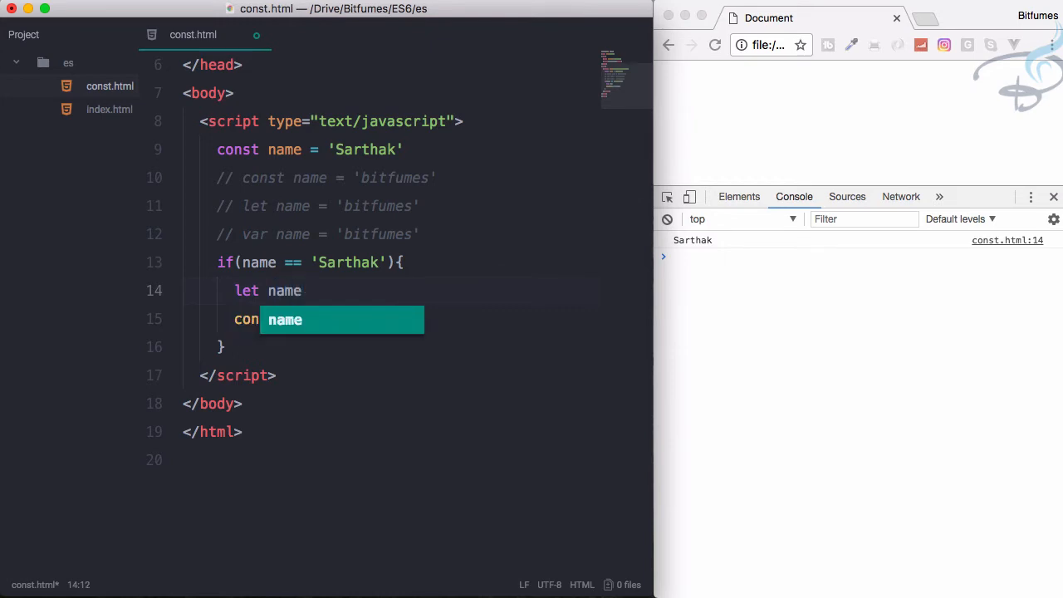
{"action": "type", "text": "= 'Bi"}
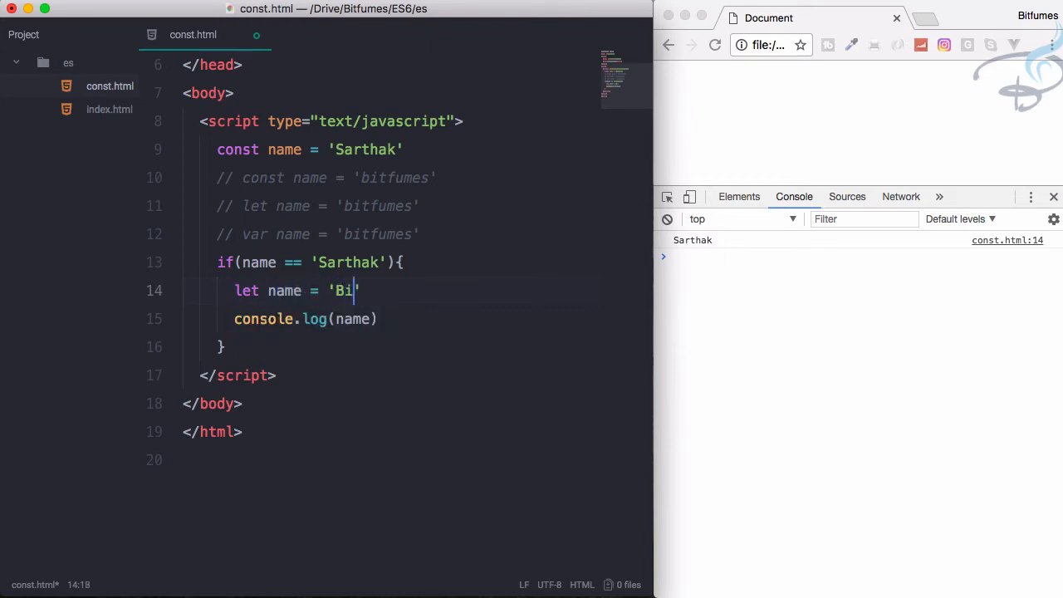
{"action": "type", "text": "tfumes"}
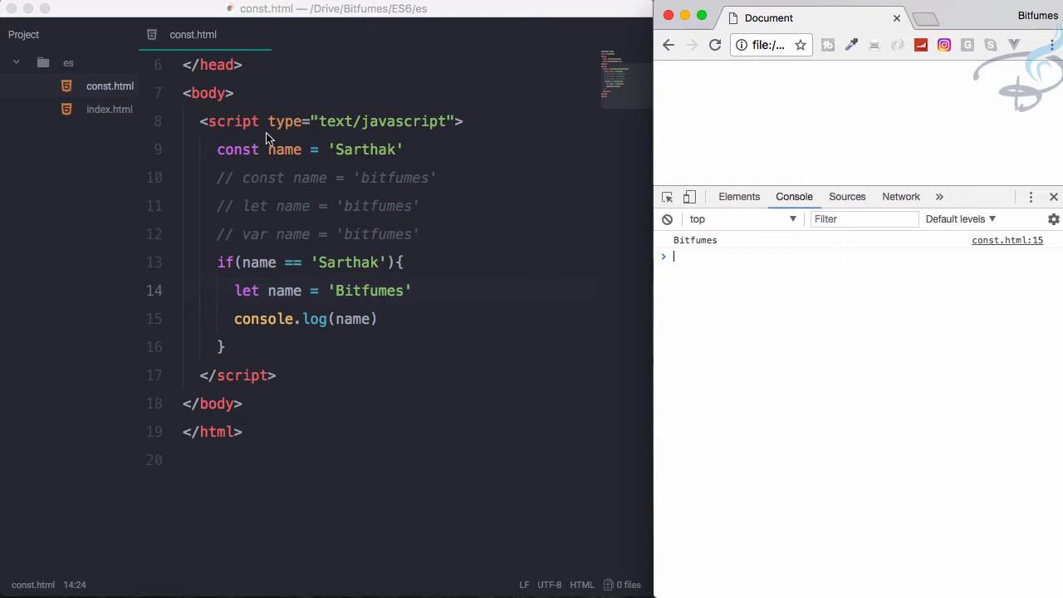
- Review the commented let line and the if block, ending with the caret after its closing brace
{"action": "left_click", "coordinate": [244, 206]}
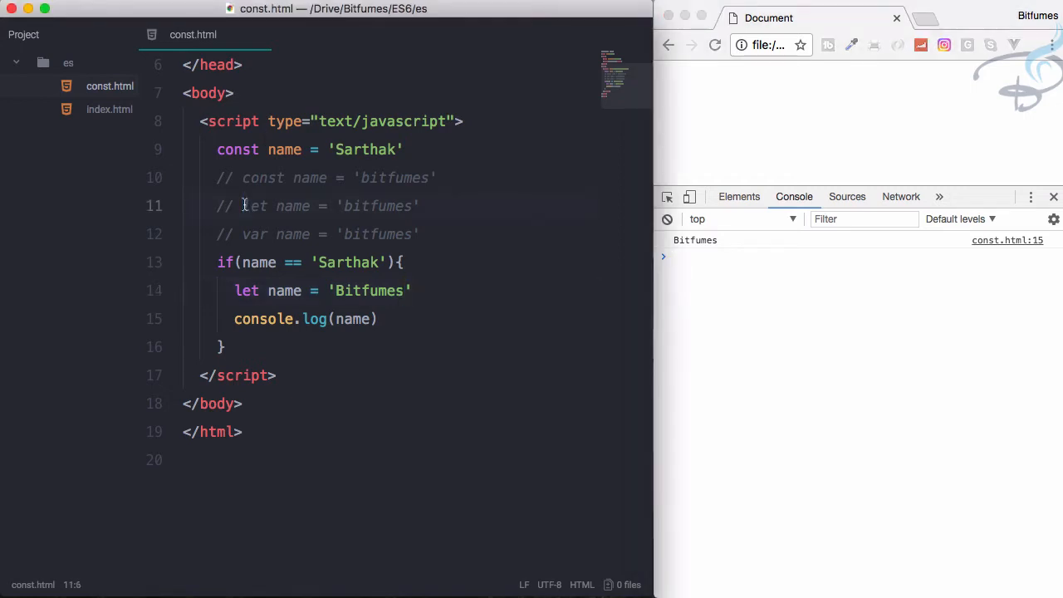
{"action": "double_click", "coordinate": [256, 206]}
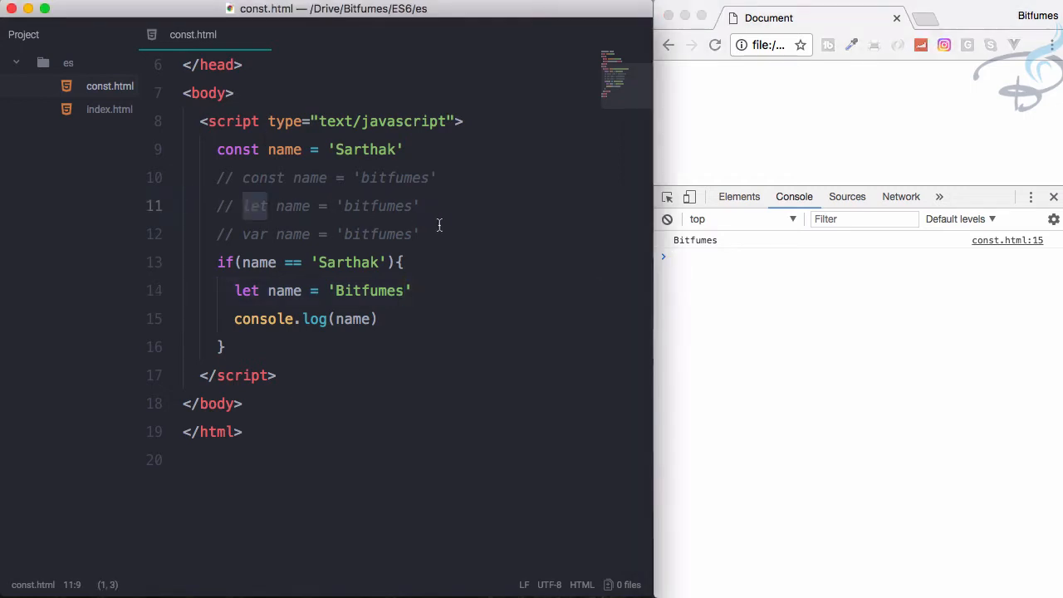
{"action": "left_click", "coordinate": [302, 319]}
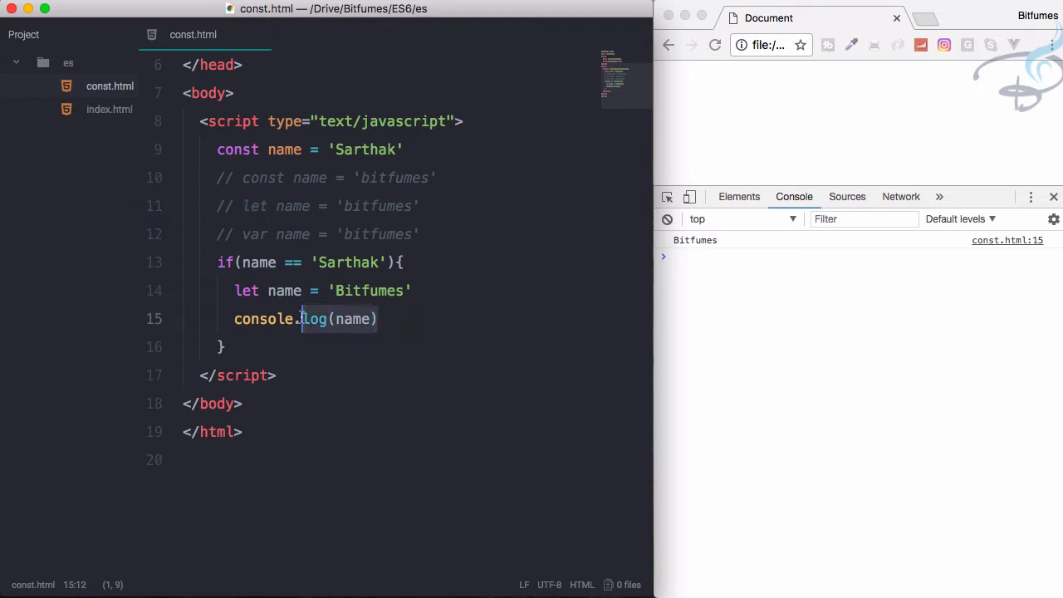
{"action": "left_click_drag", "start_coordinate": [302, 319], "coordinate": [232, 289]}
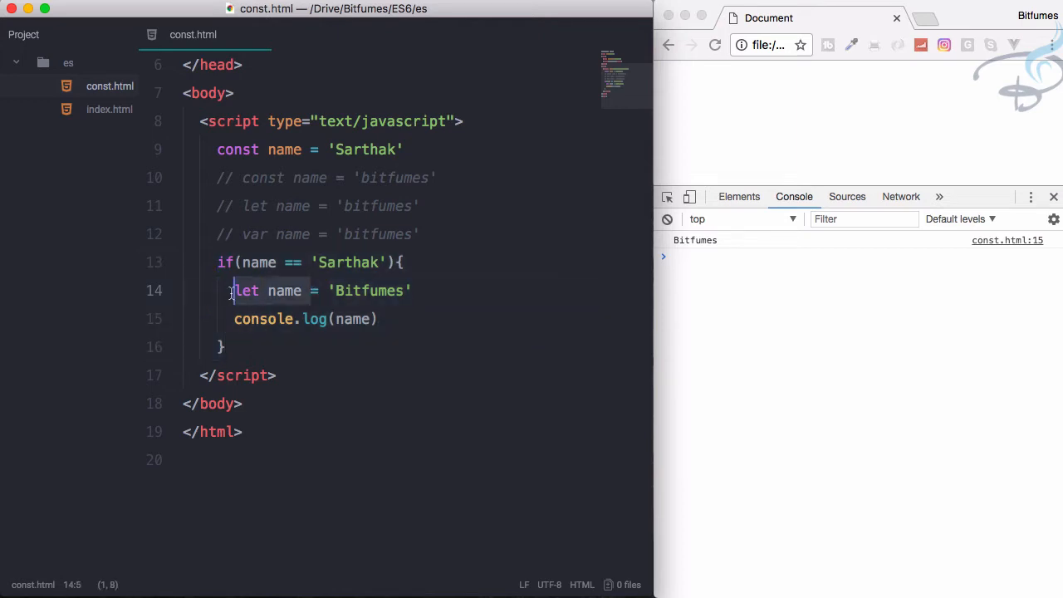
{"action": "left_click_drag", "start_coordinate": [233, 288], "coordinate": [226, 348]}
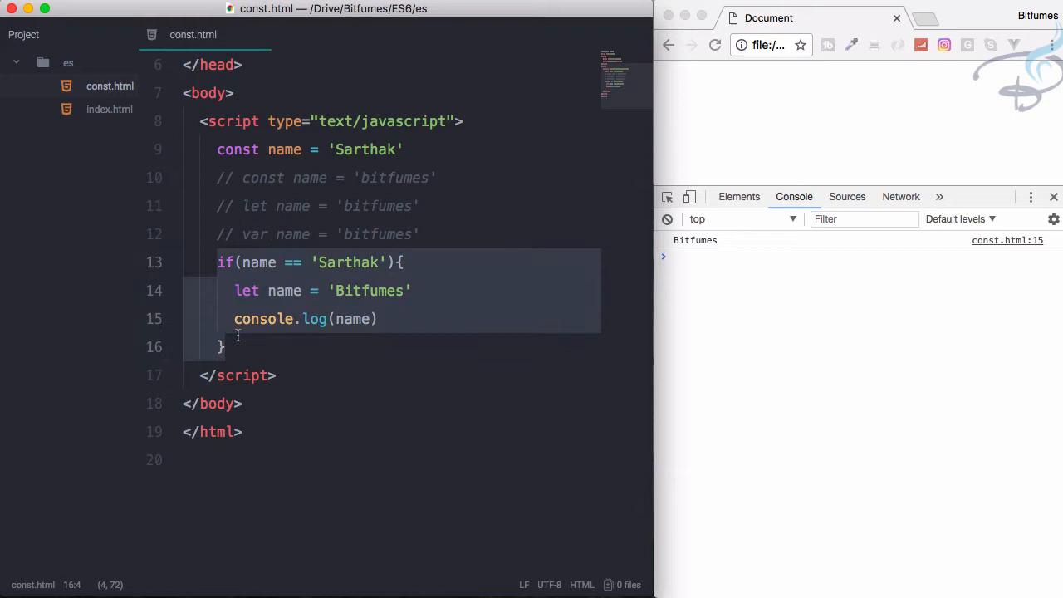
{"action": "left_click", "coordinate": [307, 289]}
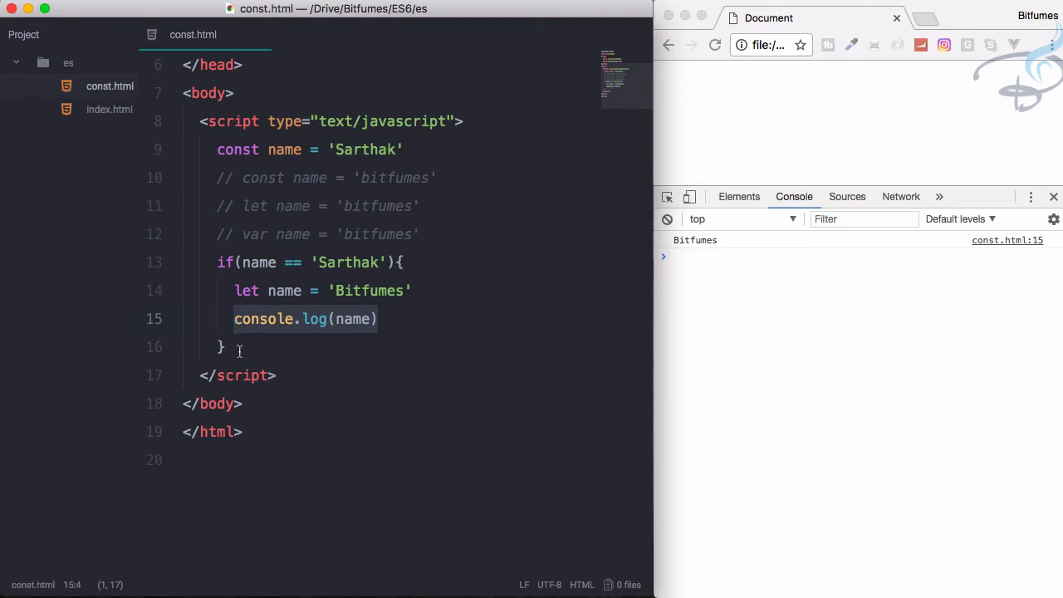
- Add console.log(name) after the if block so Bitfumes then Sarthak are logged
{"action": "type", "text": "console.log(name)"}
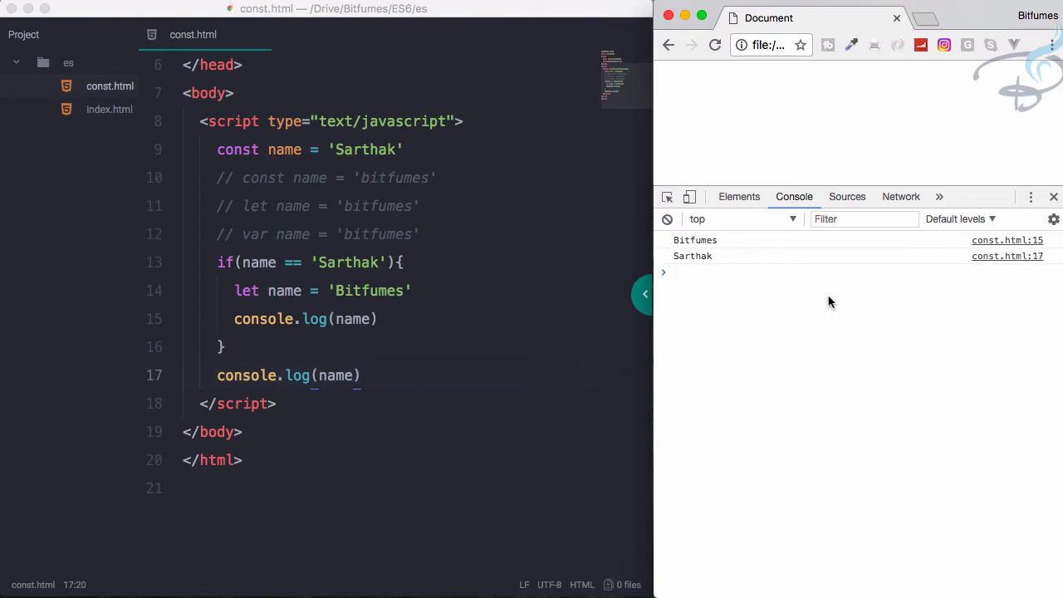
{"action": "mouse_move", "coordinate": [452, 294]}
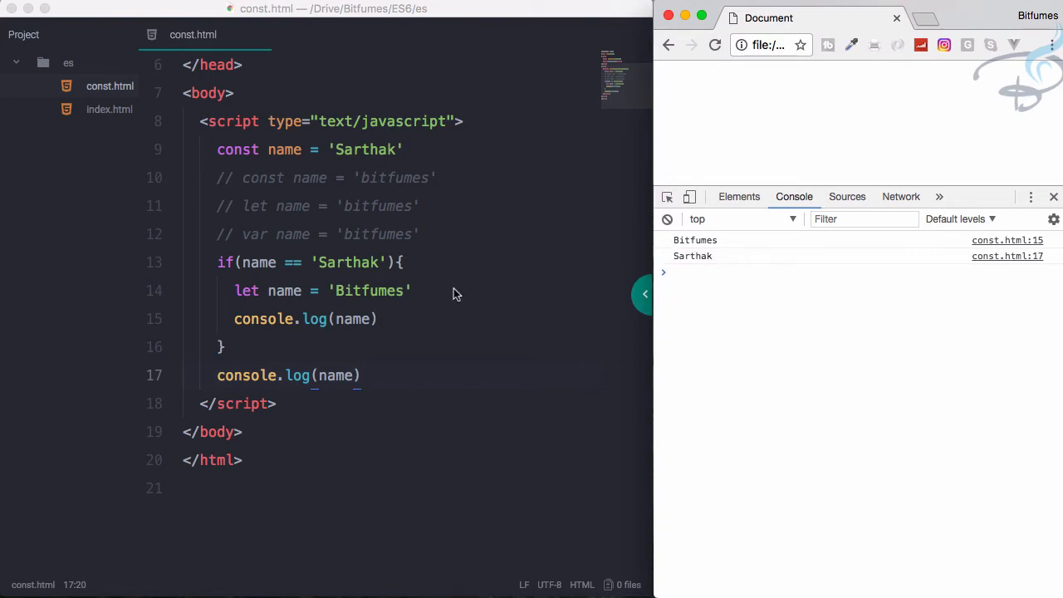
{"action": "left_click", "coordinate": [379, 319]}
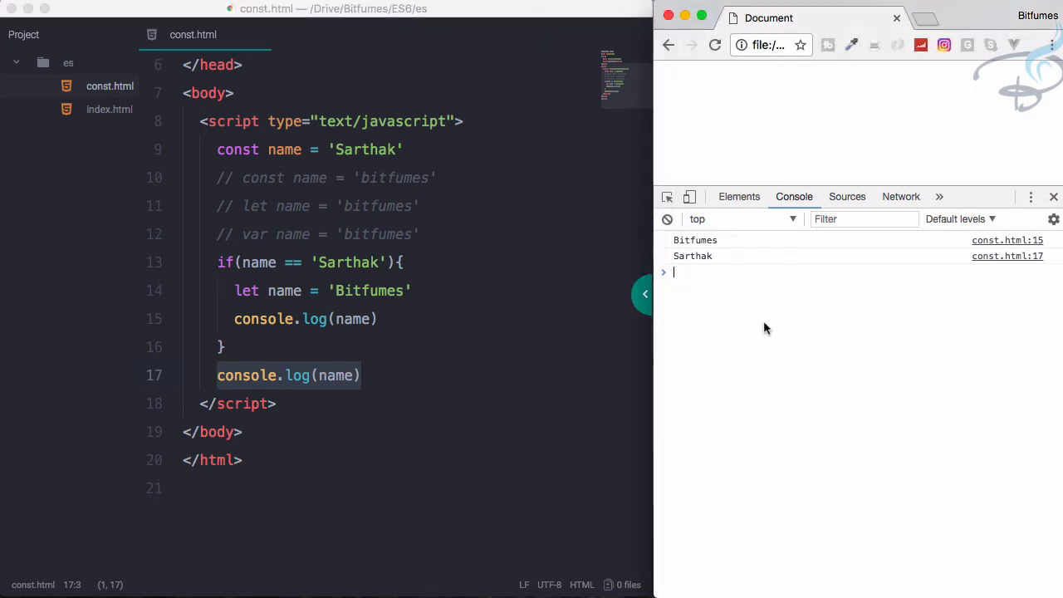
{"action": "left_click", "coordinate": [511, 404]}
{"action": "type", "text": "var"}
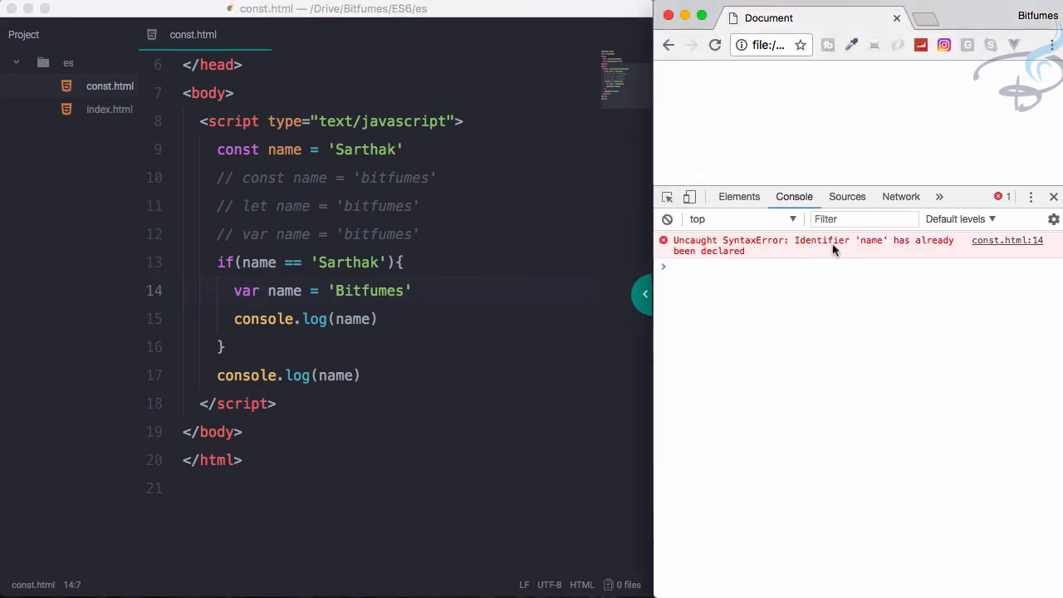
{"action": "mouse_move", "coordinate": [672, 296]}
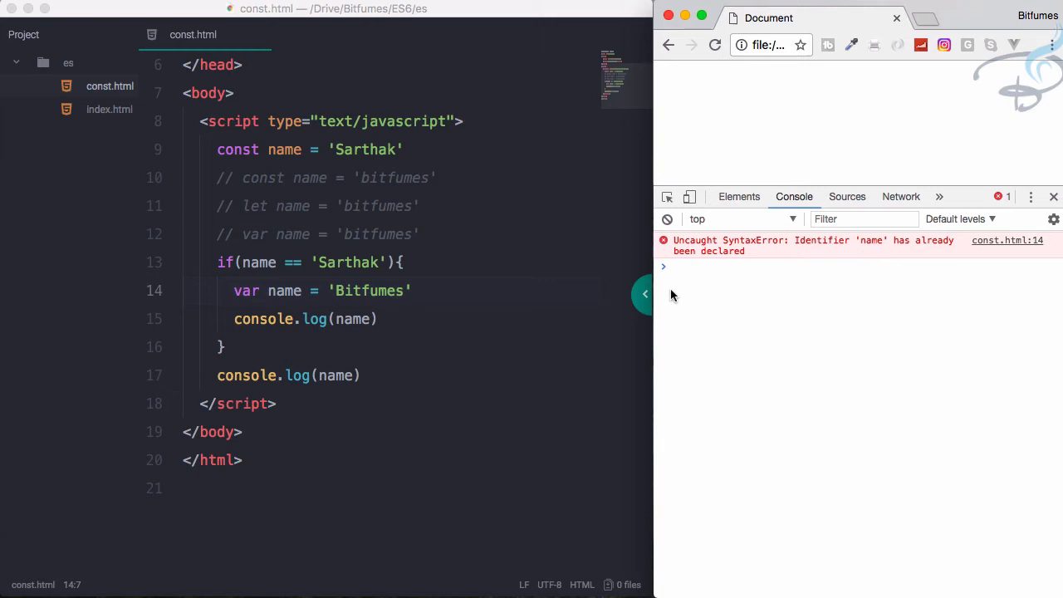
{"action": "mouse_move", "coordinate": [258, 301]}
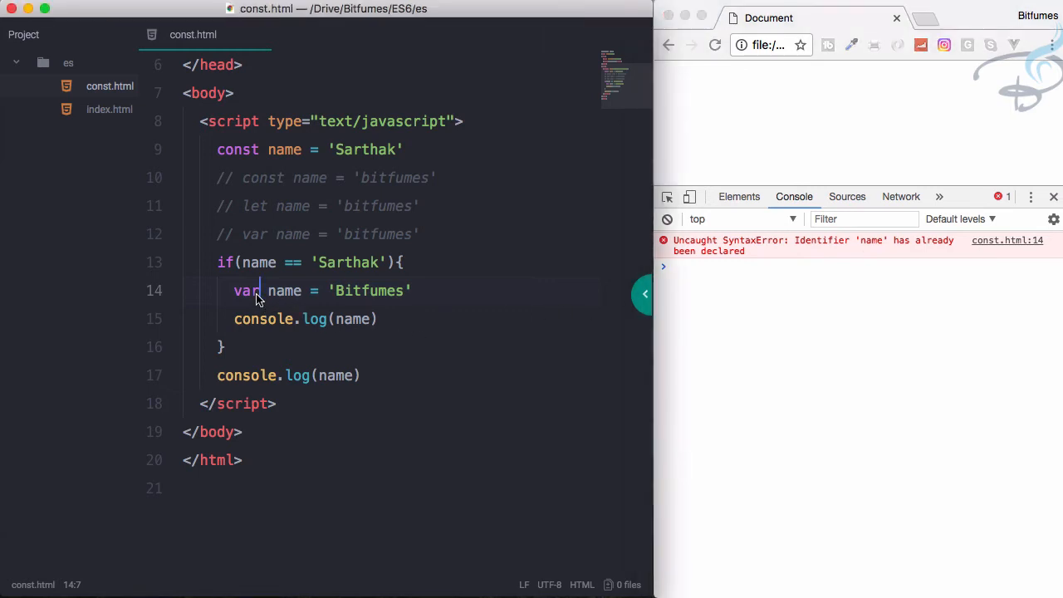
- Restore the inner declaration to let after the var 'already been declared' error
{"action": "type", "text": "let"}
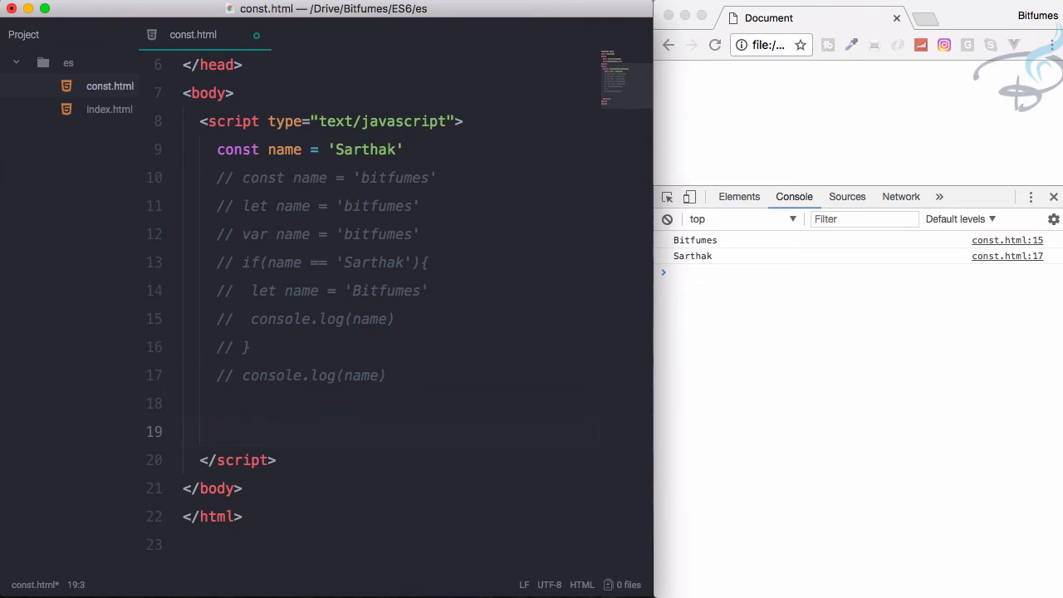
- Declare const brand; with no value and rerun to get the missing-initializer error
{"action": "type", "text": "const"}
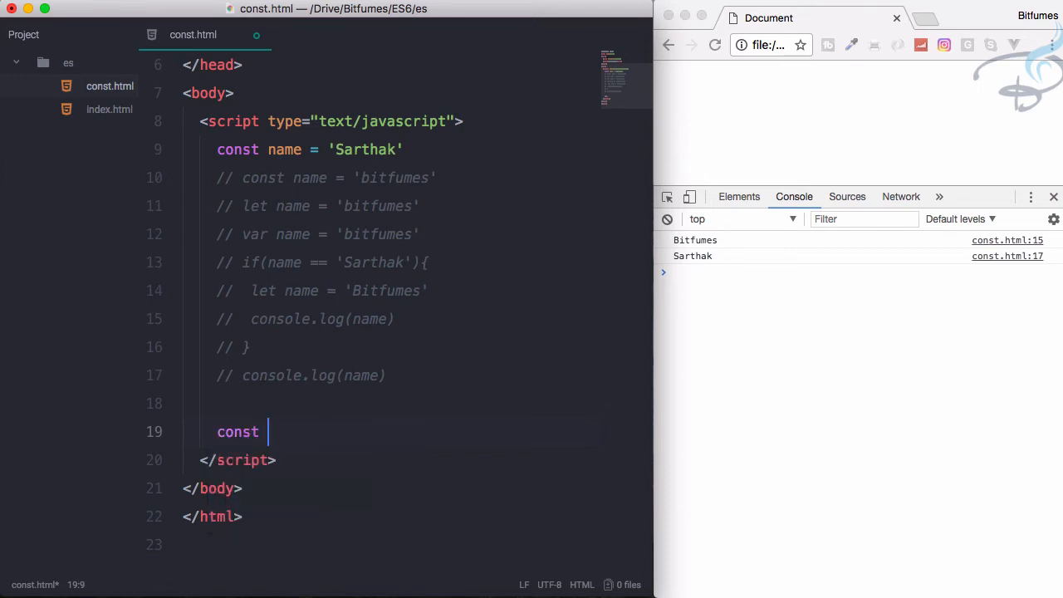
{"action": "type", "text": "brand"}
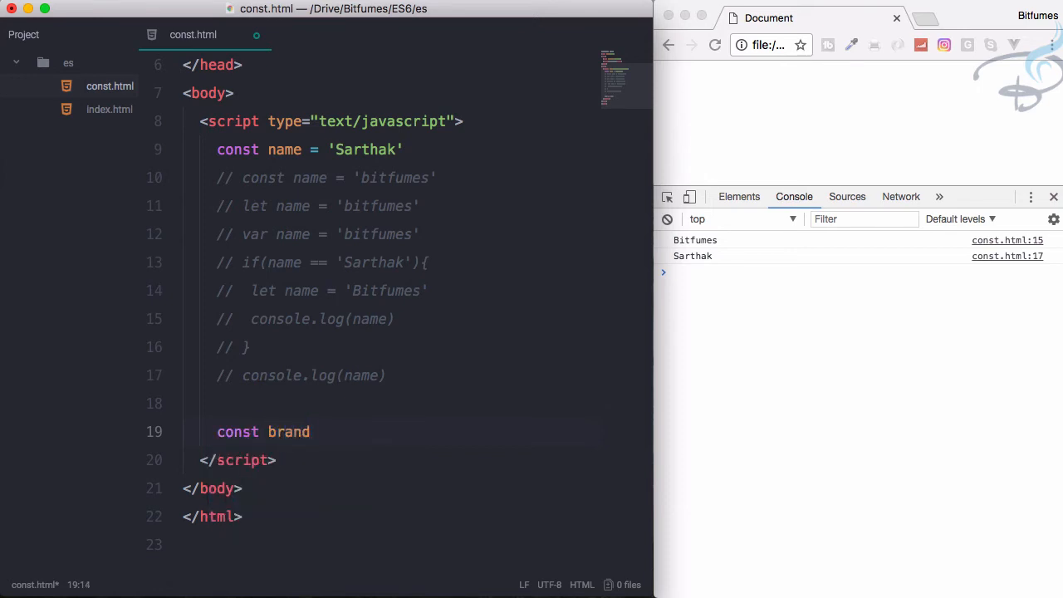
{"action": "type", "text": ";"}
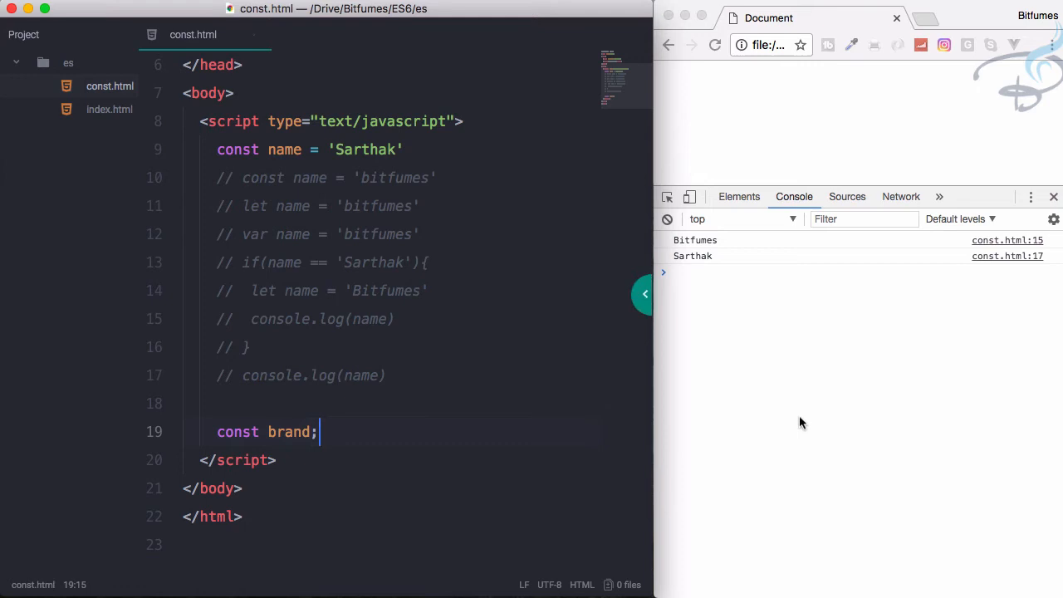
{"action": "left_click", "coordinate": [714, 45]}
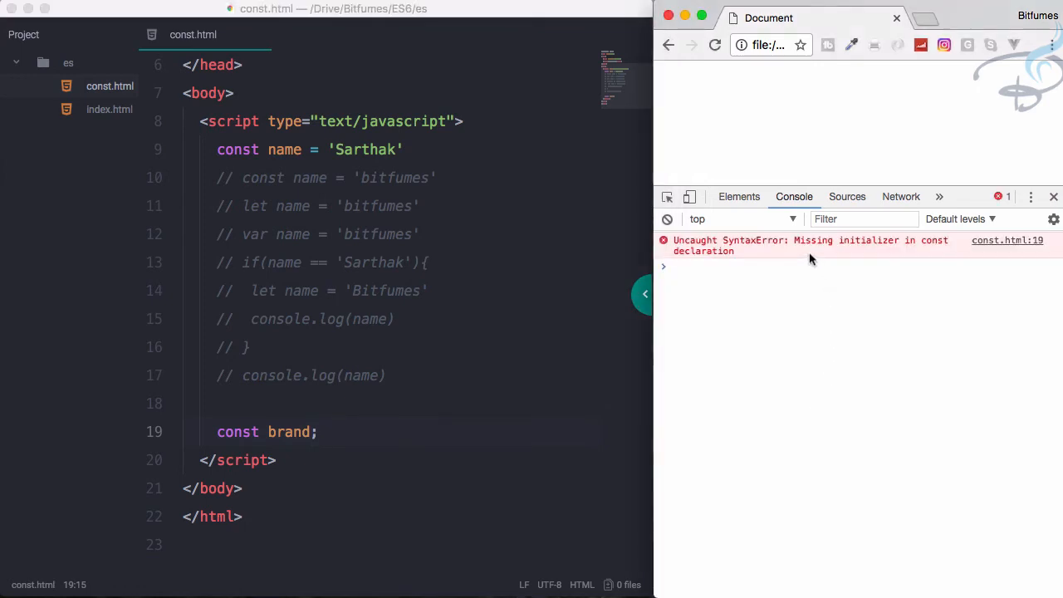
{"action": "mouse_move", "coordinate": [906, 259]}
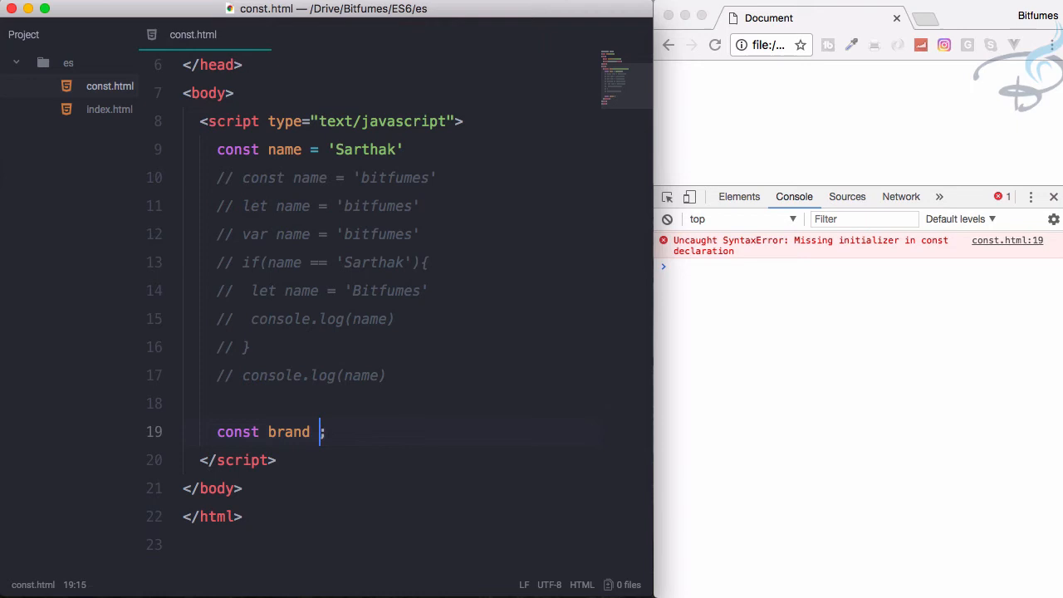
- Initialise const brand = {name:'bitfumes'}, log it, and rerun so the object appears in the console
{"action": "type", "text": "= {}"}
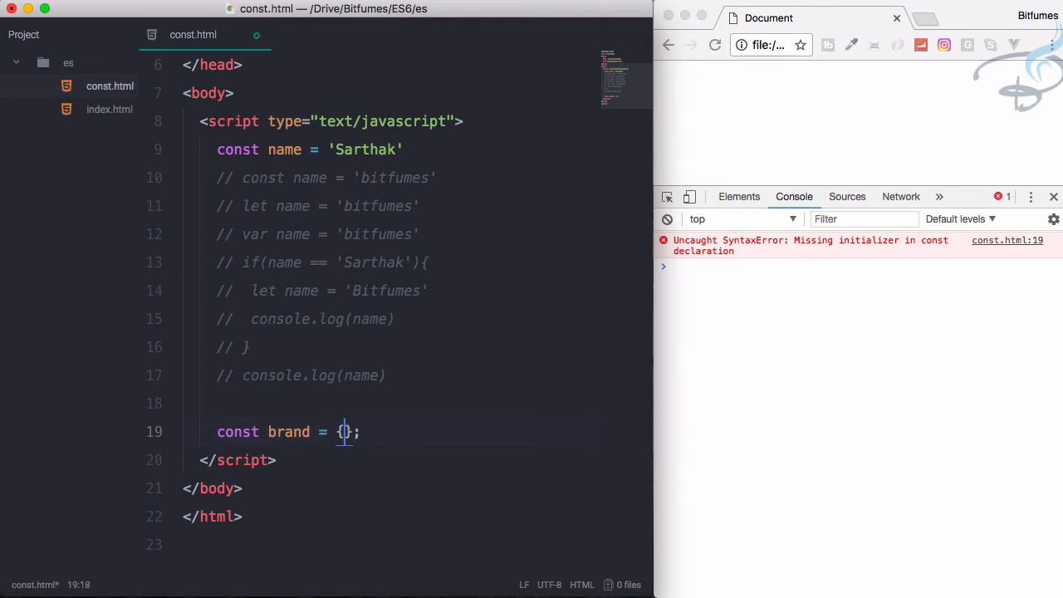
{"action": "type", "text": "name"}
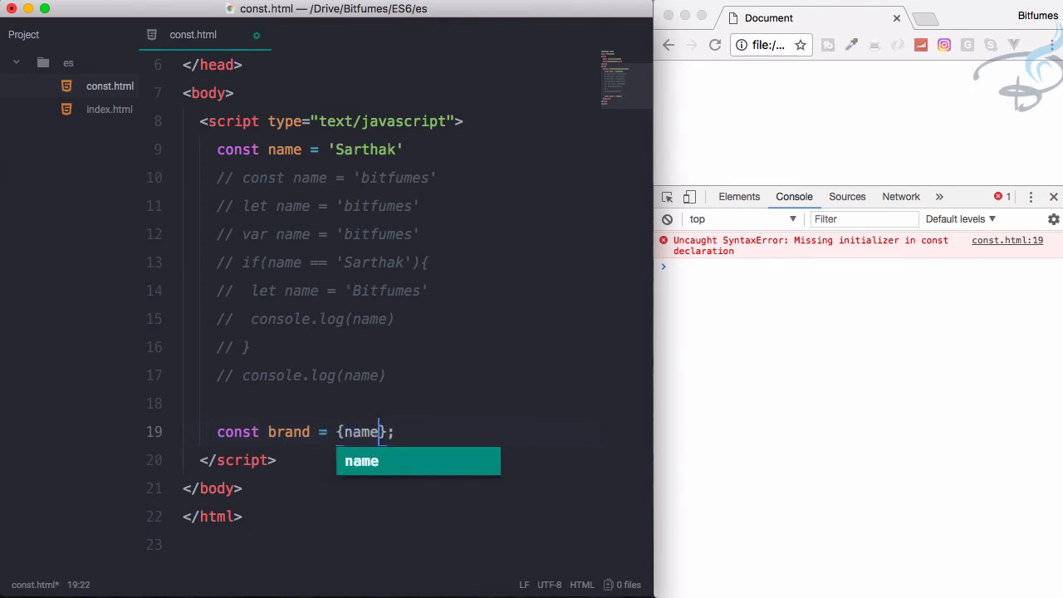
{"action": "type", "text": ":'bitfumes"}
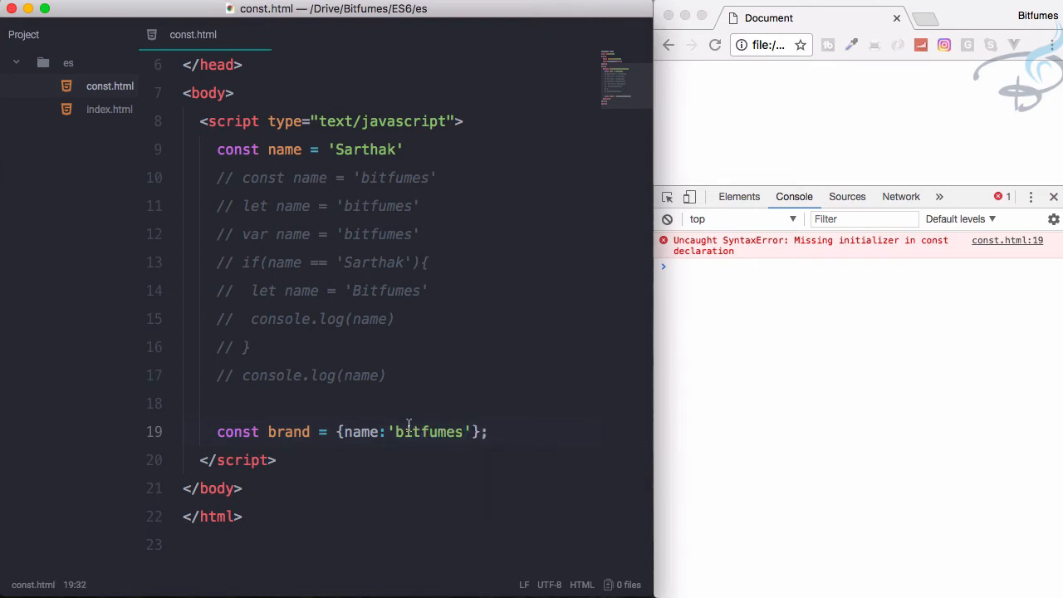
{"action": "type", "text": "log(brand);"}
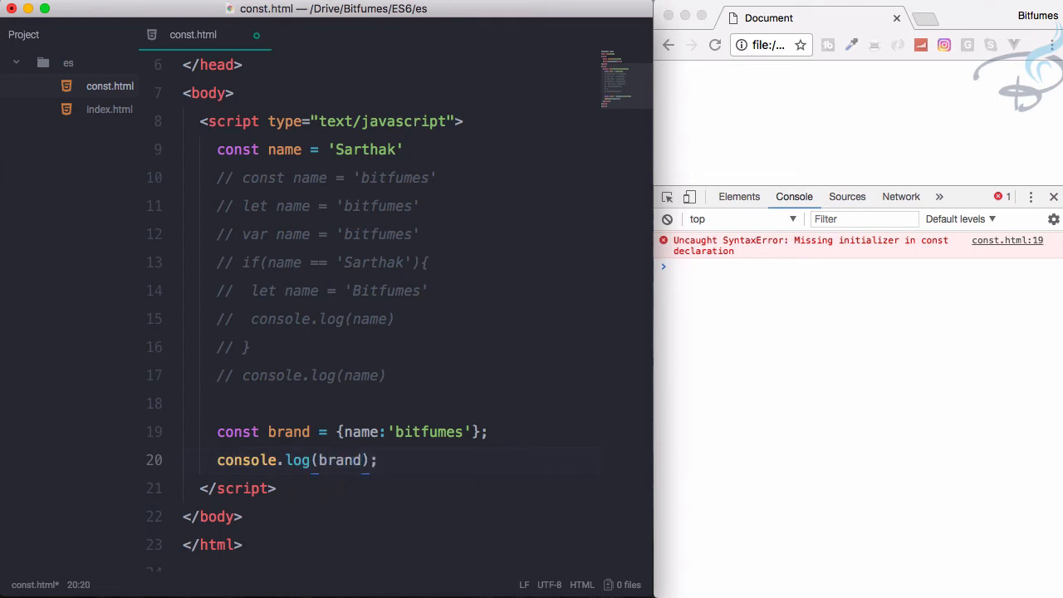
{"action": "left_click", "coordinate": [714, 45]}
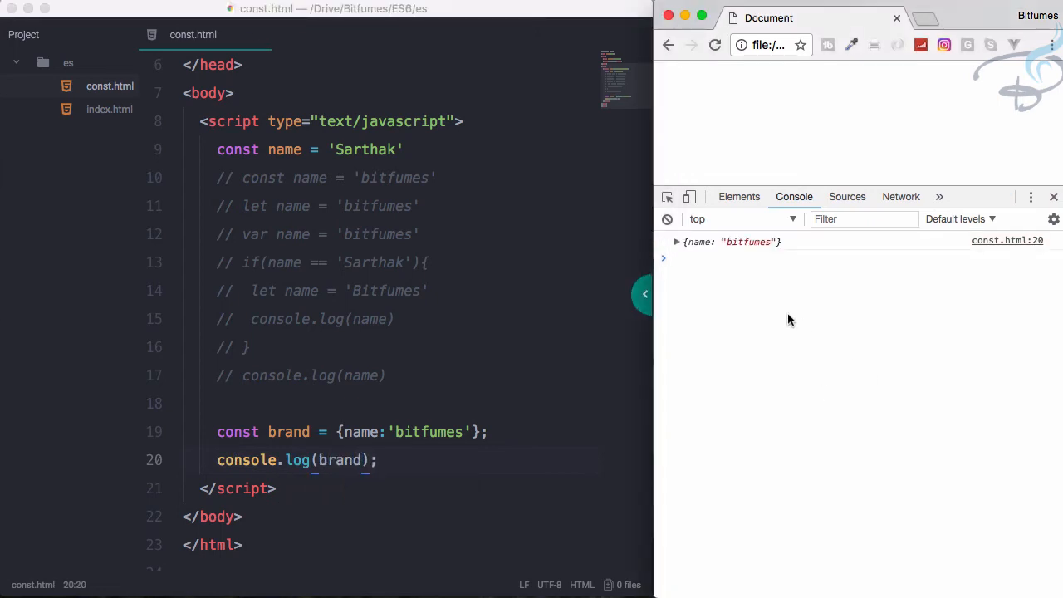
{"action": "left_click", "coordinate": [510, 432]}
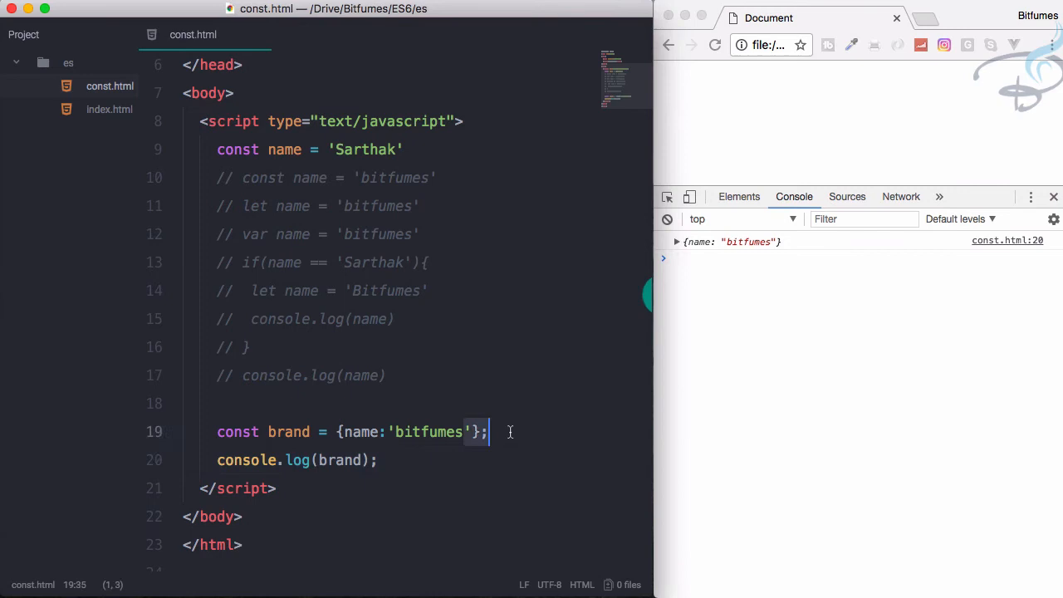
- Set brand.name = 'Sarthak' before logging so the console shows {name: "Sarthak"}
{"action": "type", "text": "brand.name = 'Sa"}
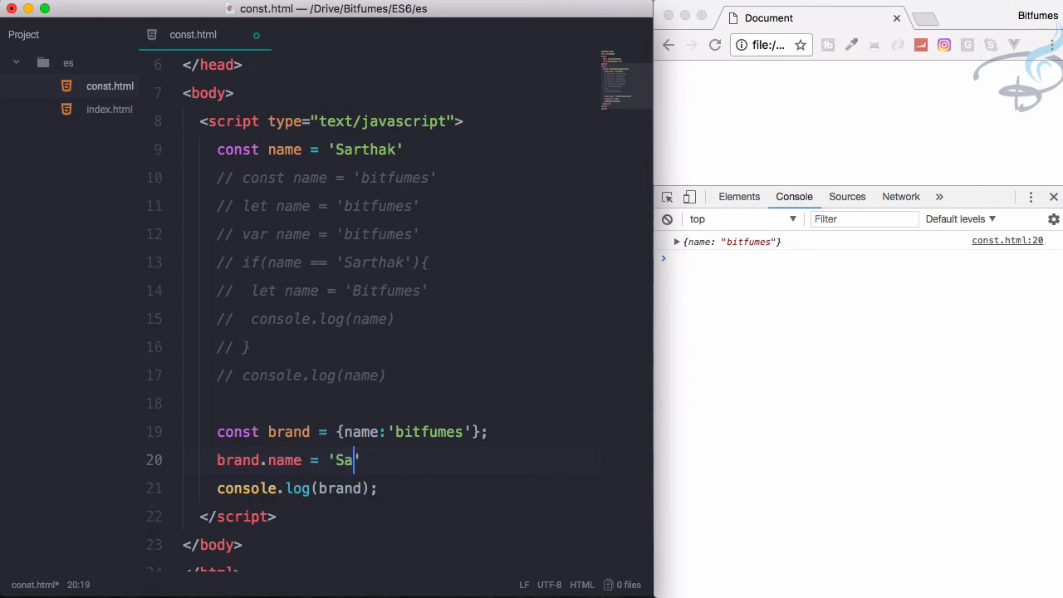
{"action": "type", "text": "rthak"}
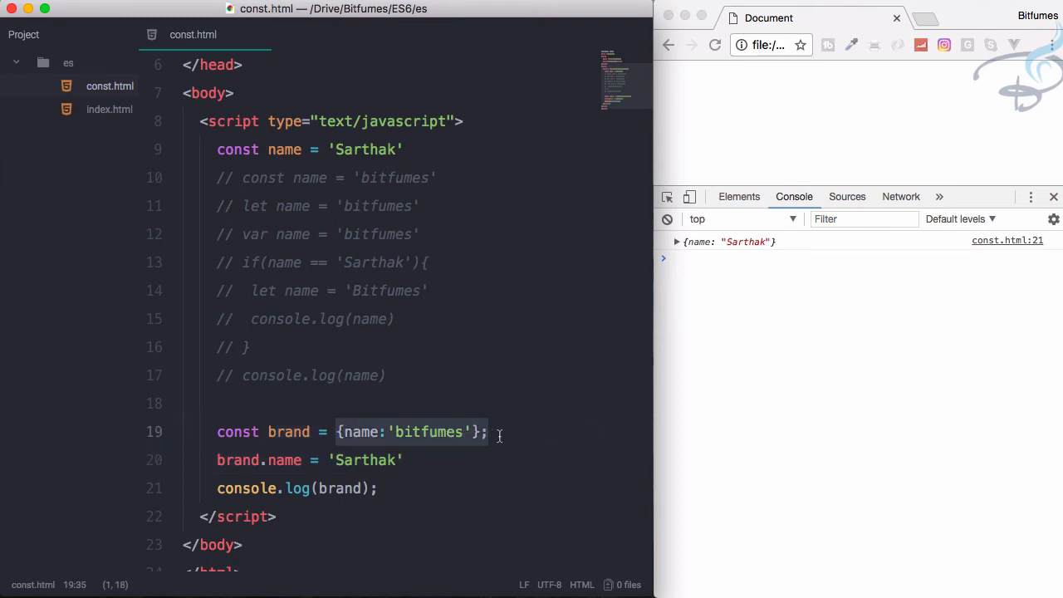
{"action": "left_click", "coordinate": [371, 432]}
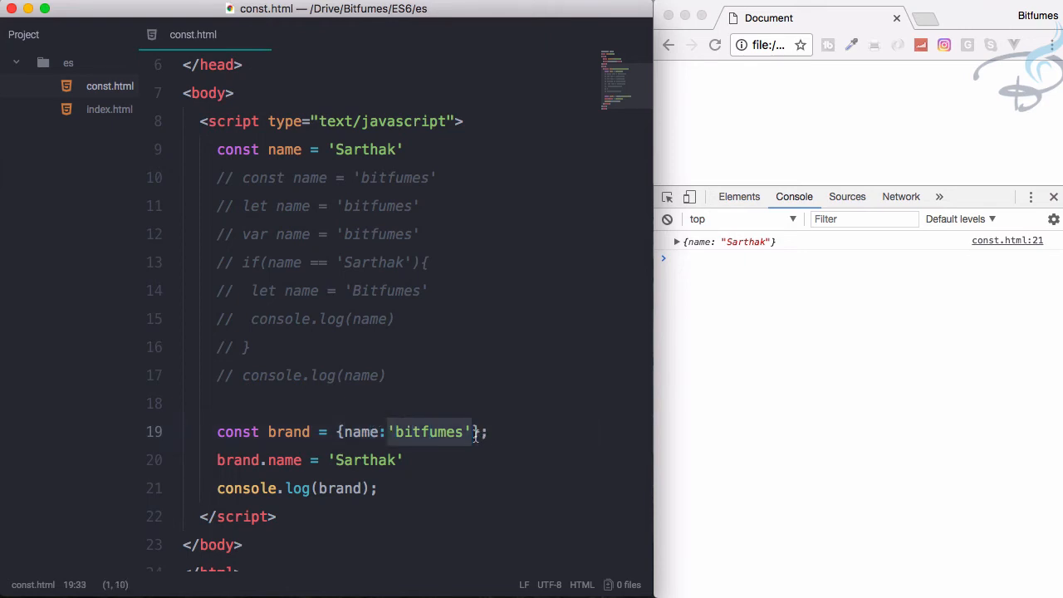
{"action": "left_click", "coordinate": [452, 460]}
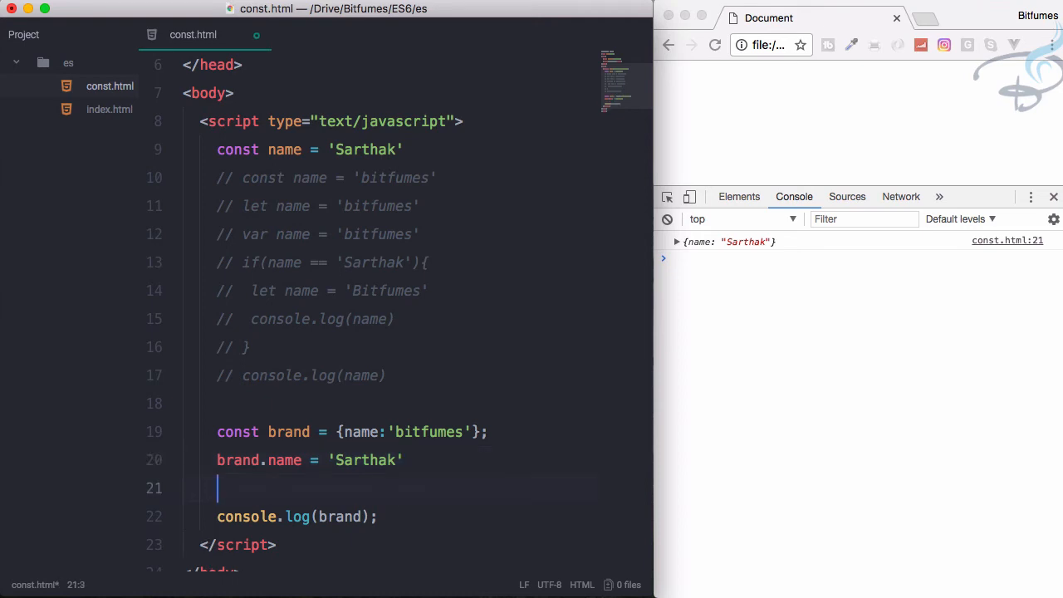
- Reassign brand to {name:'sarthak'}, see the 'Assignment to constant variable' error, then revert to brand.name = 'Sarthak'
{"action": "type", "text": "brand = {"}
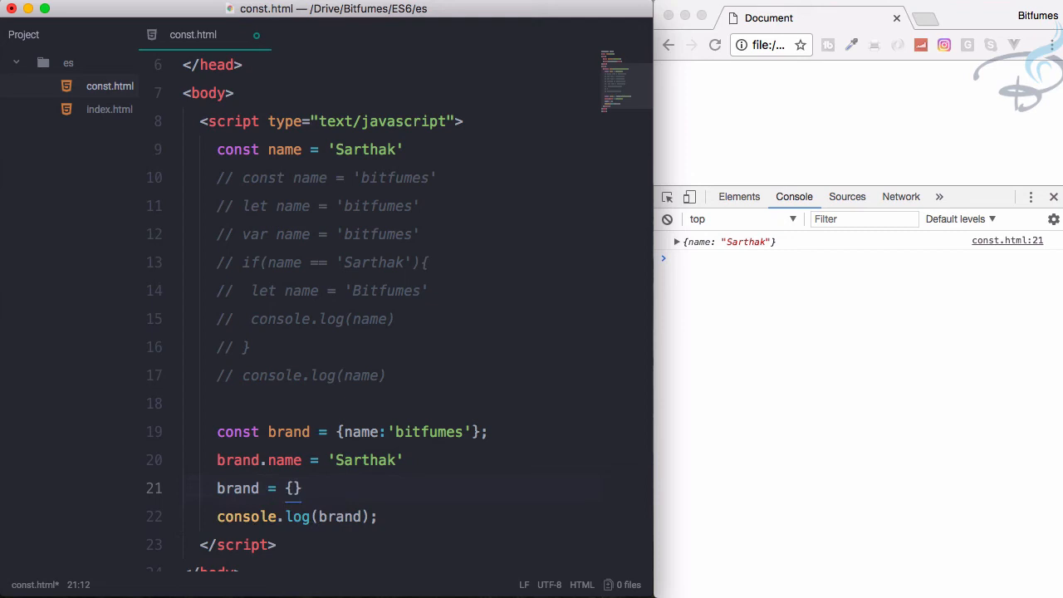
{"action": "type", "text": "name:sarthak'"}
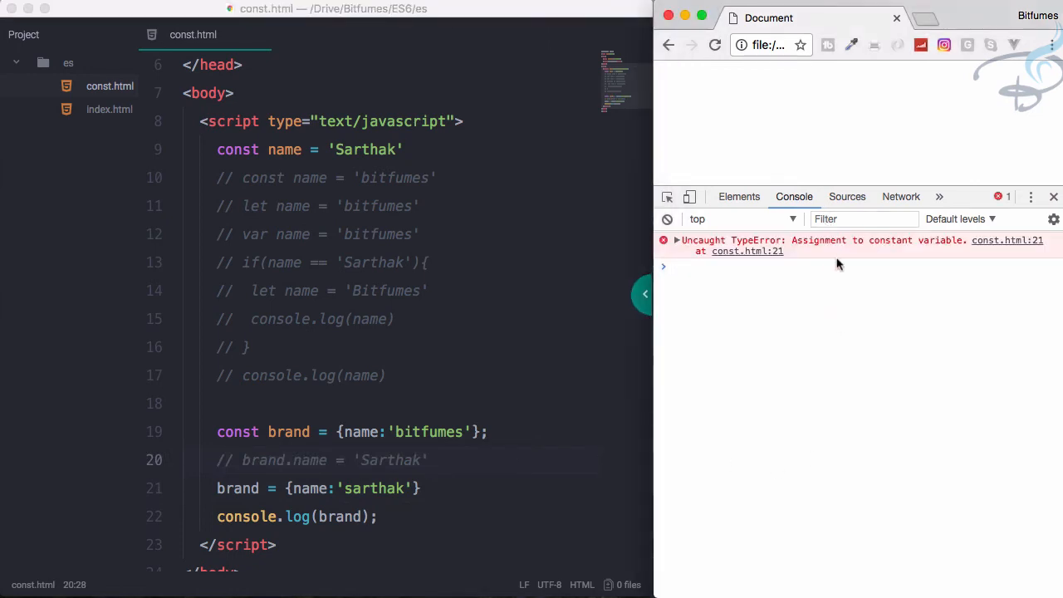
{"action": "mouse_move", "coordinate": [336, 438]}
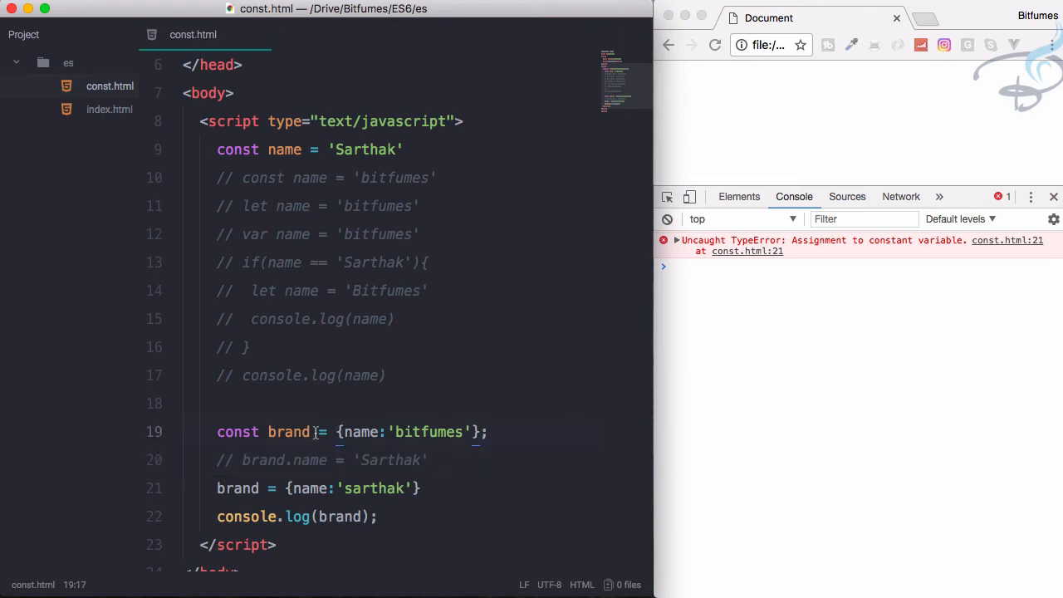
{"action": "double_click", "coordinate": [287, 432]}
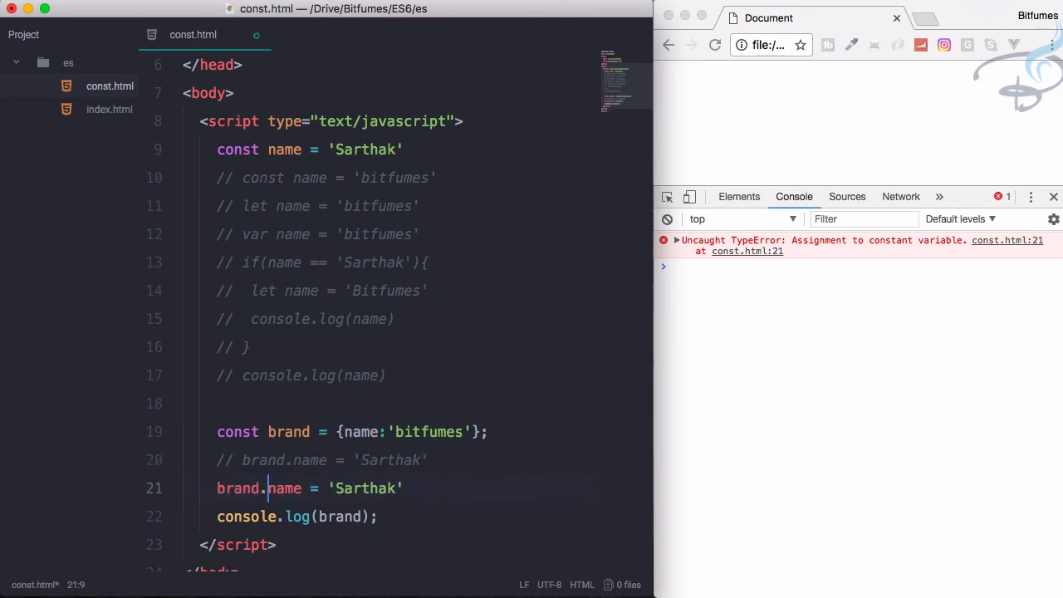
- Add brand.fullname = 'Sarthak Shrivastava' and confirm the console logs both name and fullname
{"action": "type", "text": "full"}
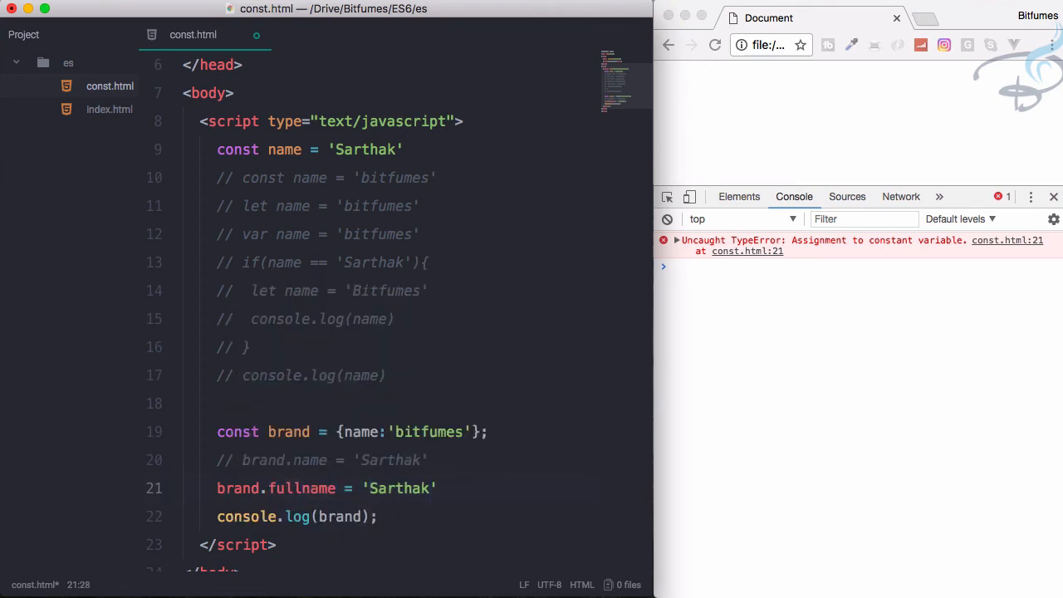
{"action": "type", "text": "Shrivastava"}
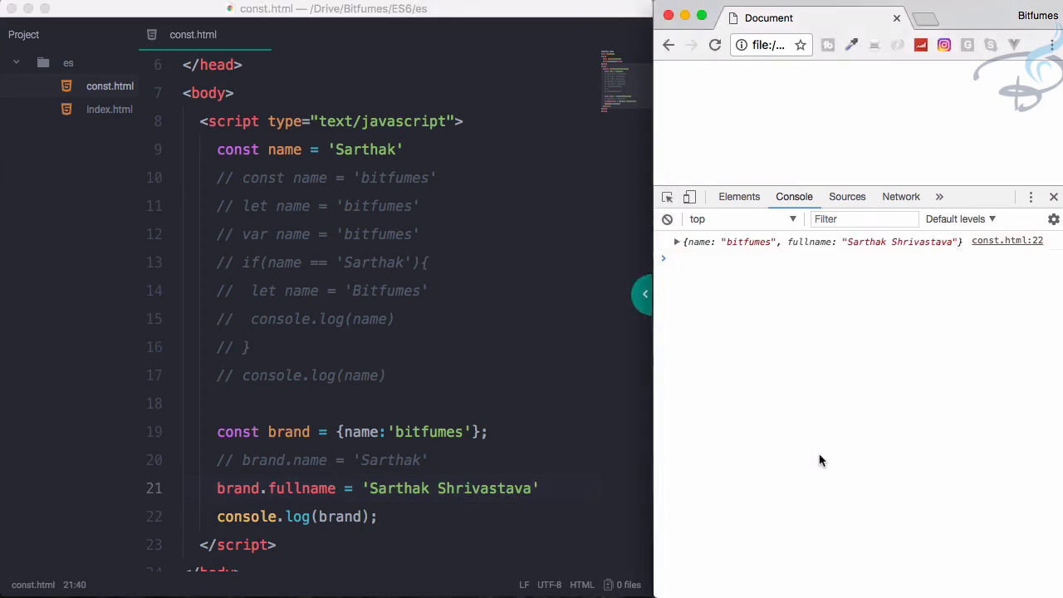
{"action": "left_click", "coordinate": [678, 241]}
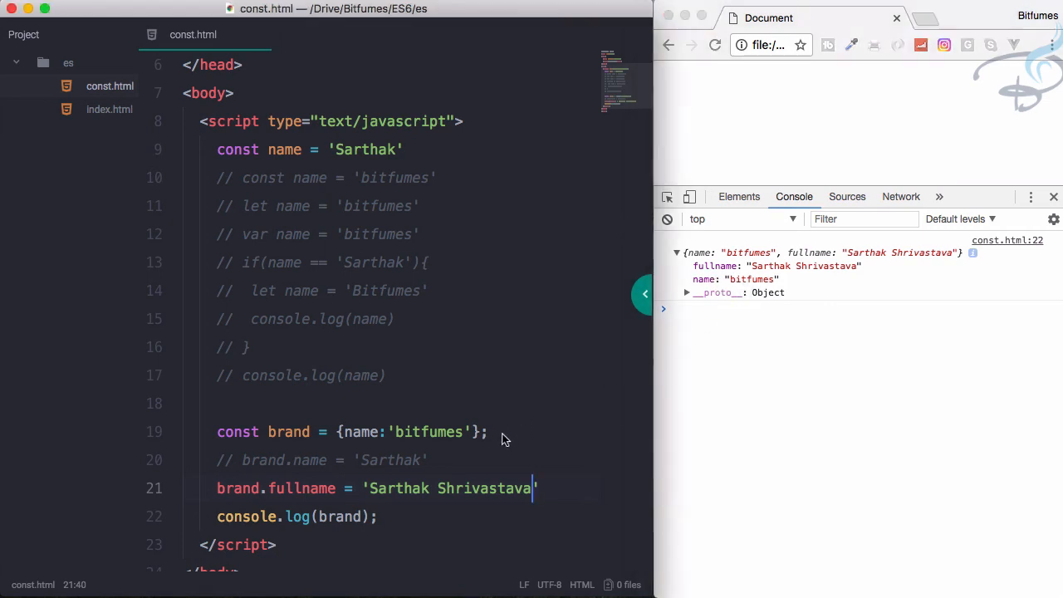
{"action": "scroll", "scroll_direction": "down", "scroll_amount": 3}
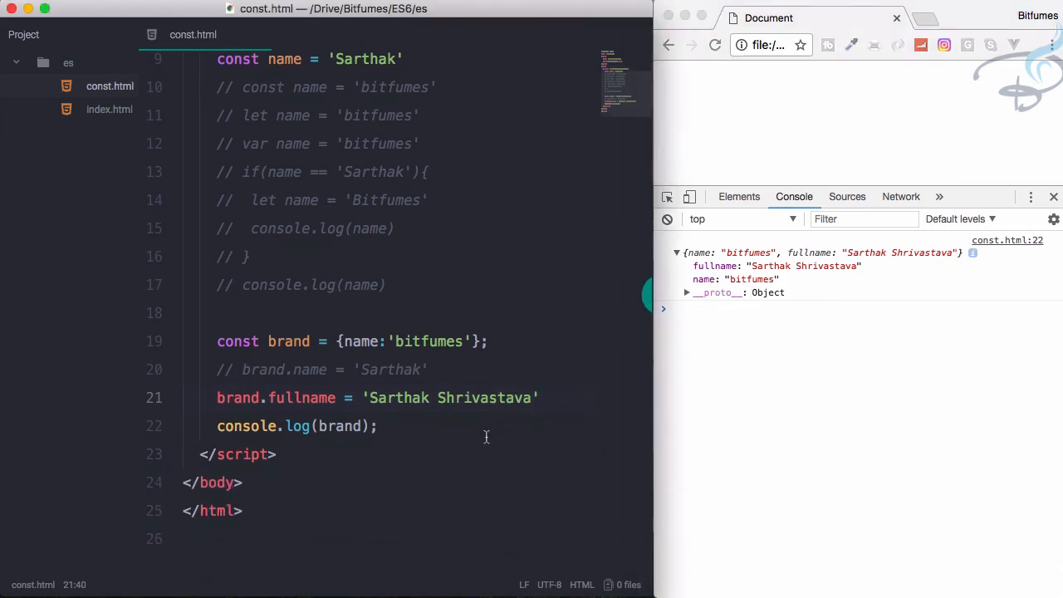
{"action": "key", "text": "enter"}
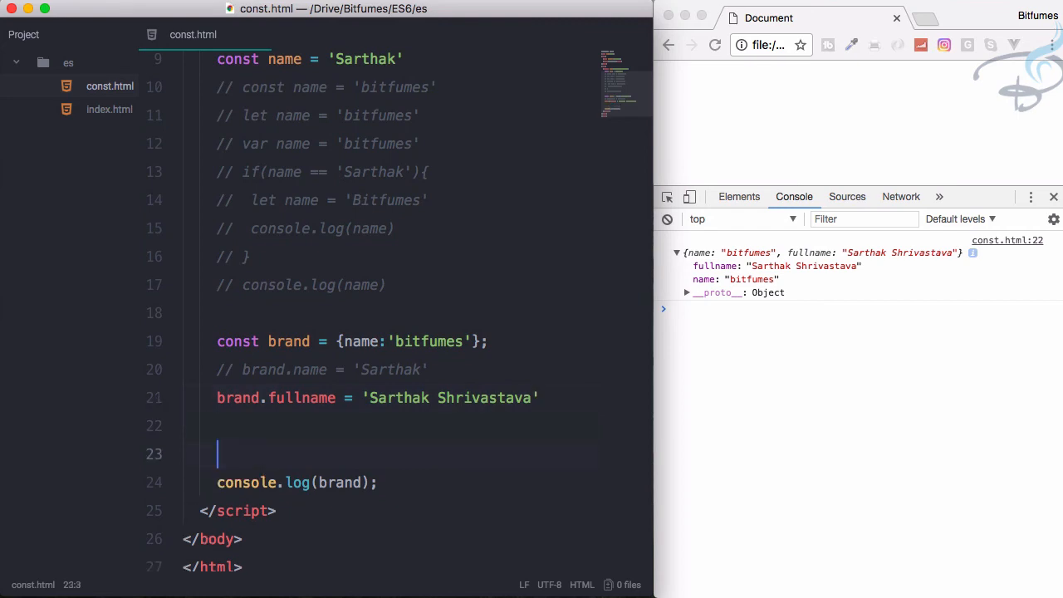
- Declare const brandArray = [name => 'Sarthak'], log it, and expand the one-item array in the console
{"action": "type", "text": "const brand"}
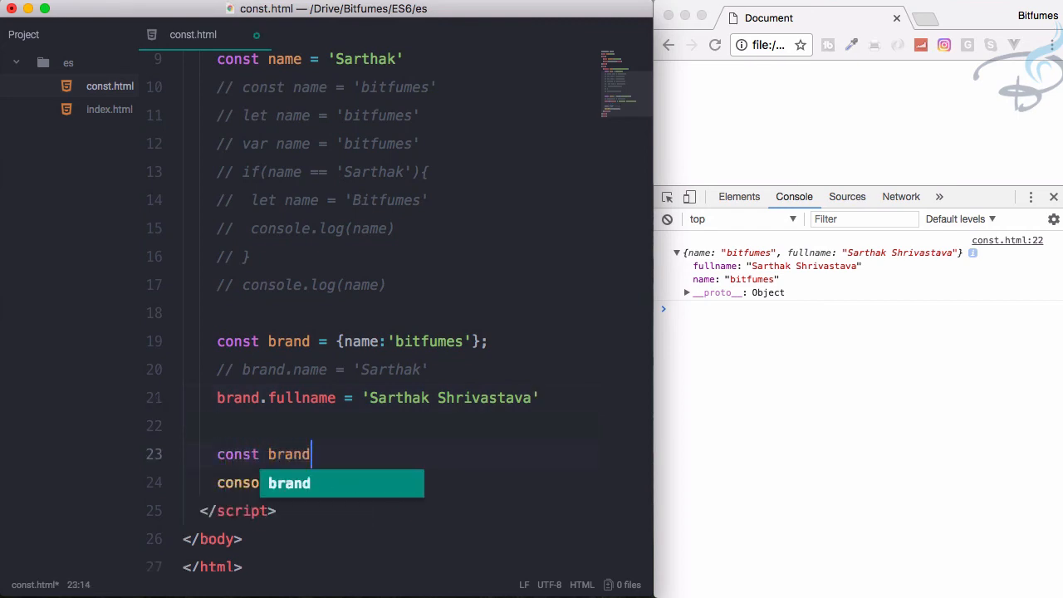
{"action": "type", "text": "Array =  ['"}
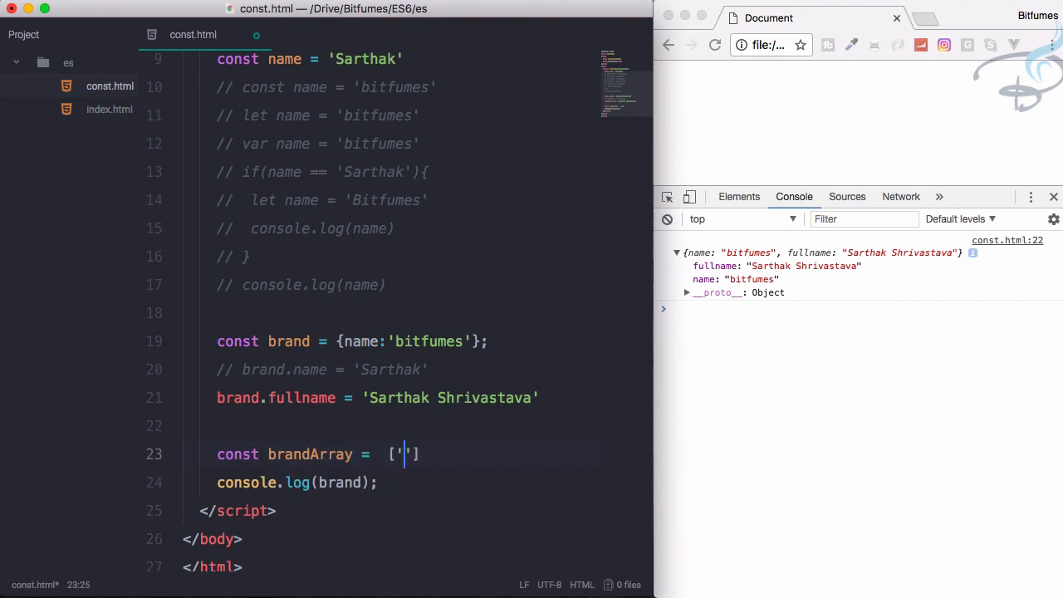
{"action": "type", "text": "name"}
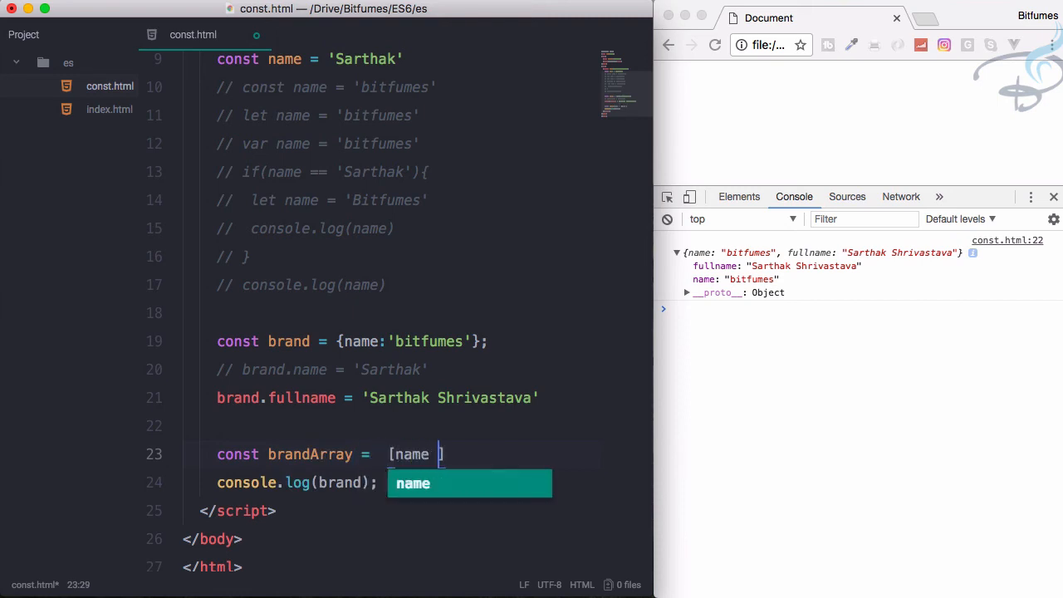
{"action": "type", "text": "=> 'Sarthak"}
{"action": "left_click", "coordinate": [297, 482]}
{"action": "type", "text": "Array"}
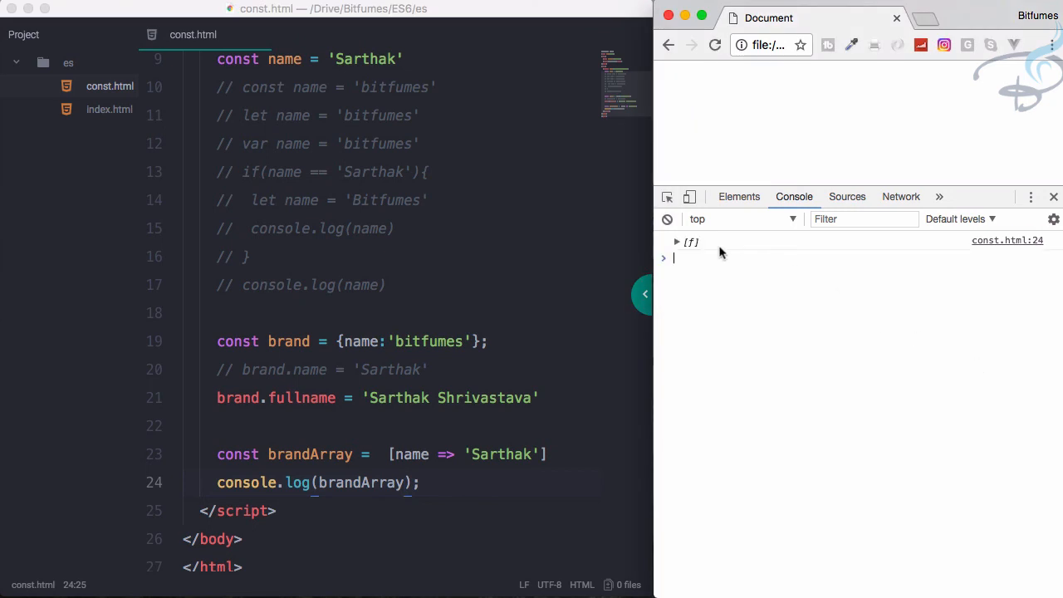
{"action": "left_click", "coordinate": [677, 242]}
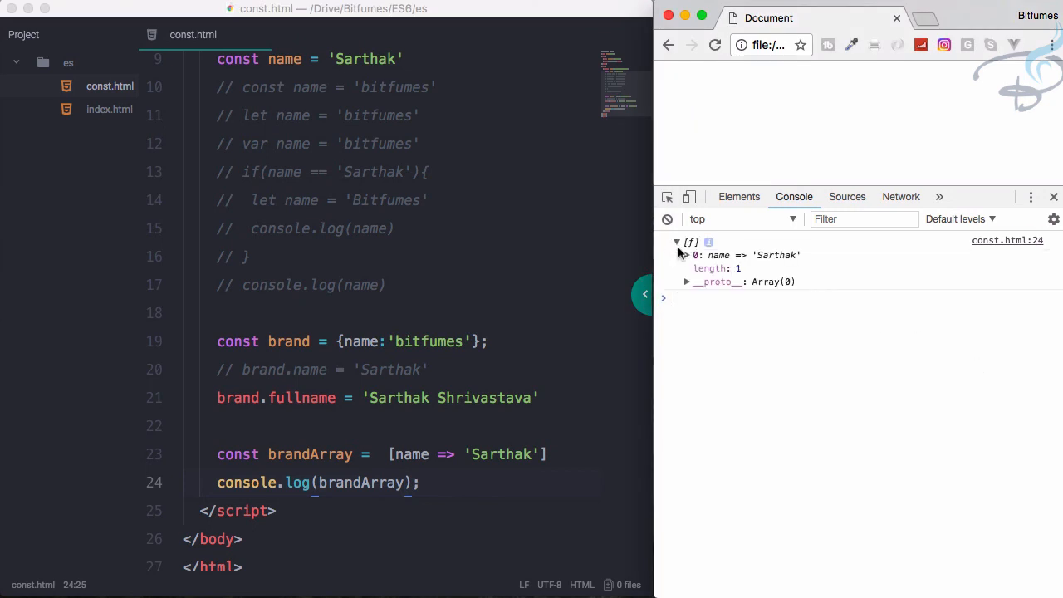
{"action": "left_click", "coordinate": [687, 256]}
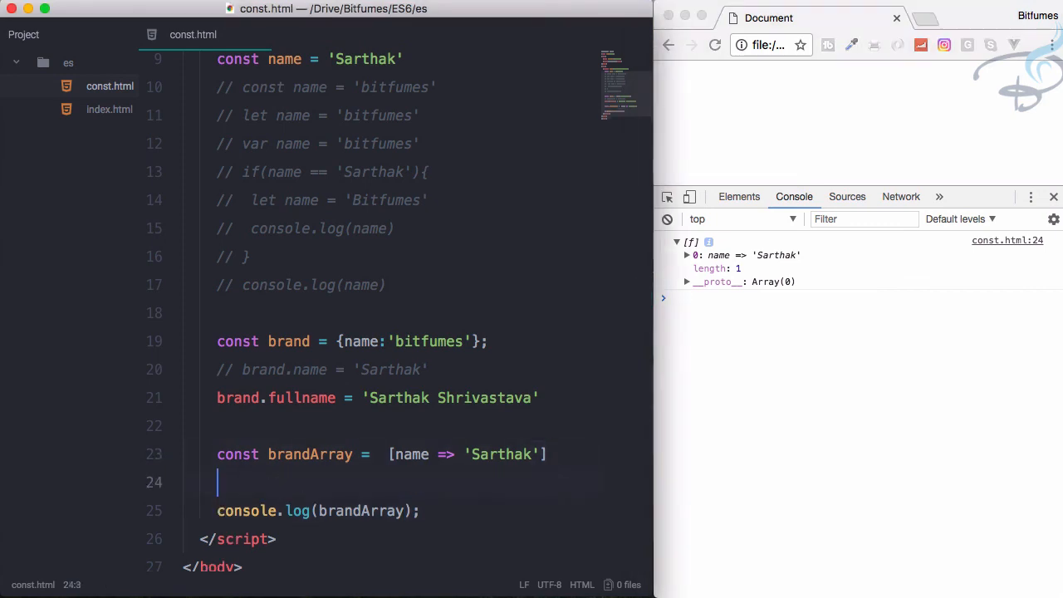
- Write brandArray.push('fullname') = 'Sarthak Shrivastava' to trigger the 'Invalid left-hand side in assignment' ReferenceError
{"action": "type", "text": "brandArray.push"}
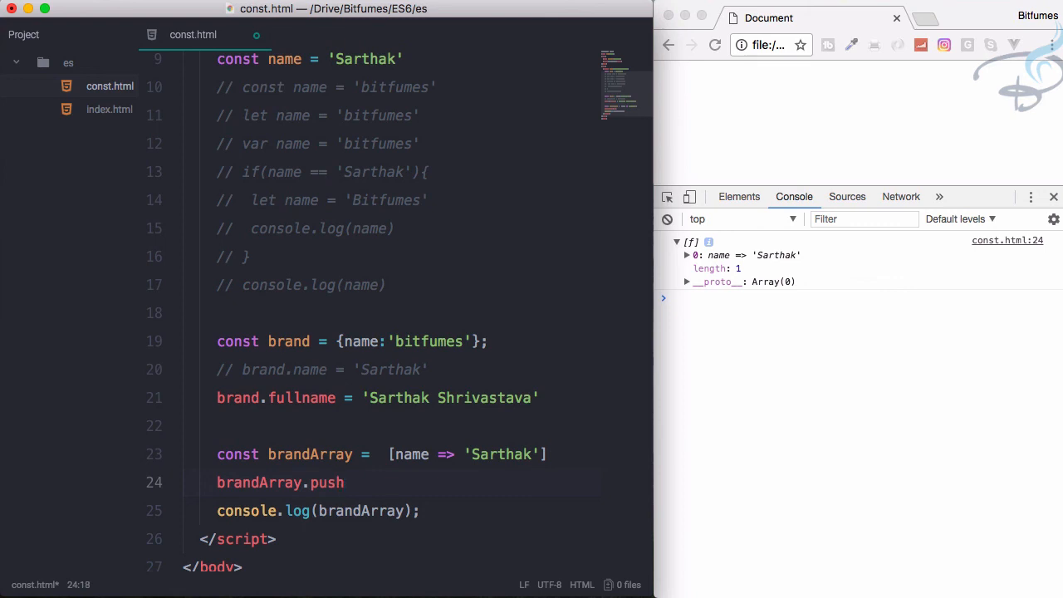
{"action": "type", "text": "()"}
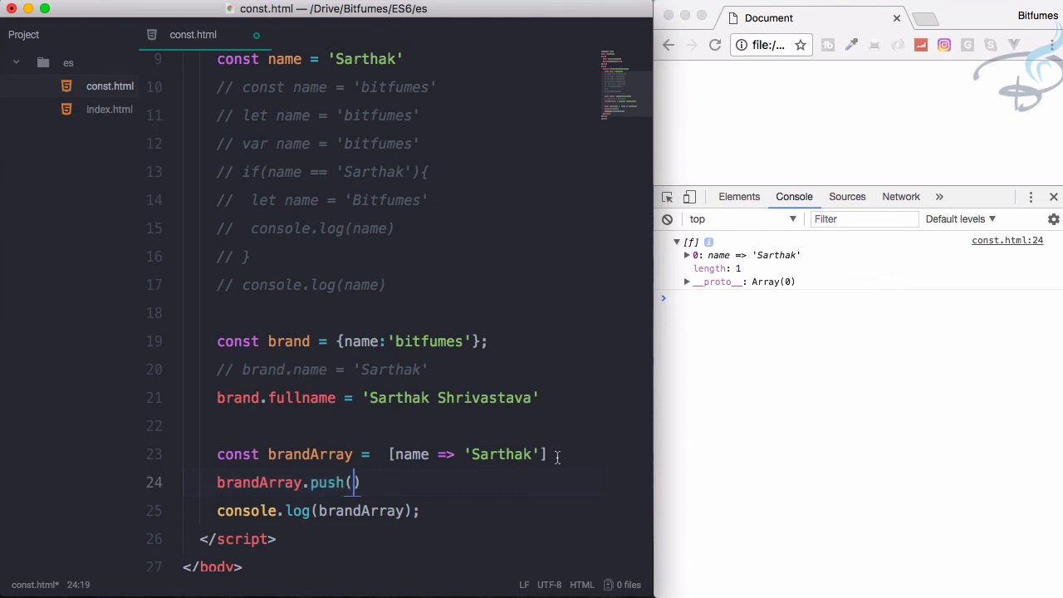
{"action": "type", "text": "fullname'"}
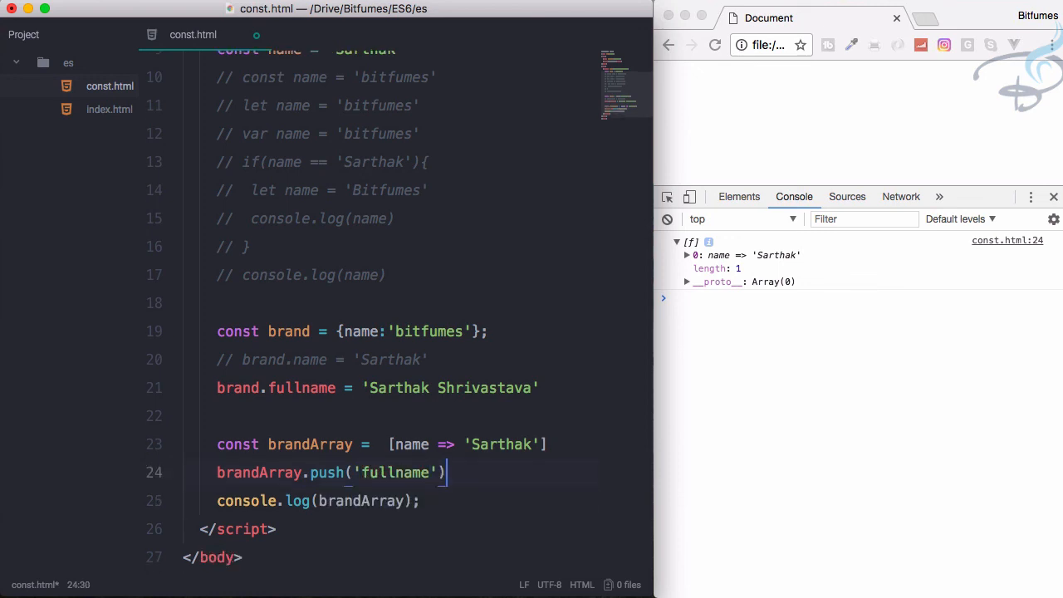
{"action": "type", "text": "="}
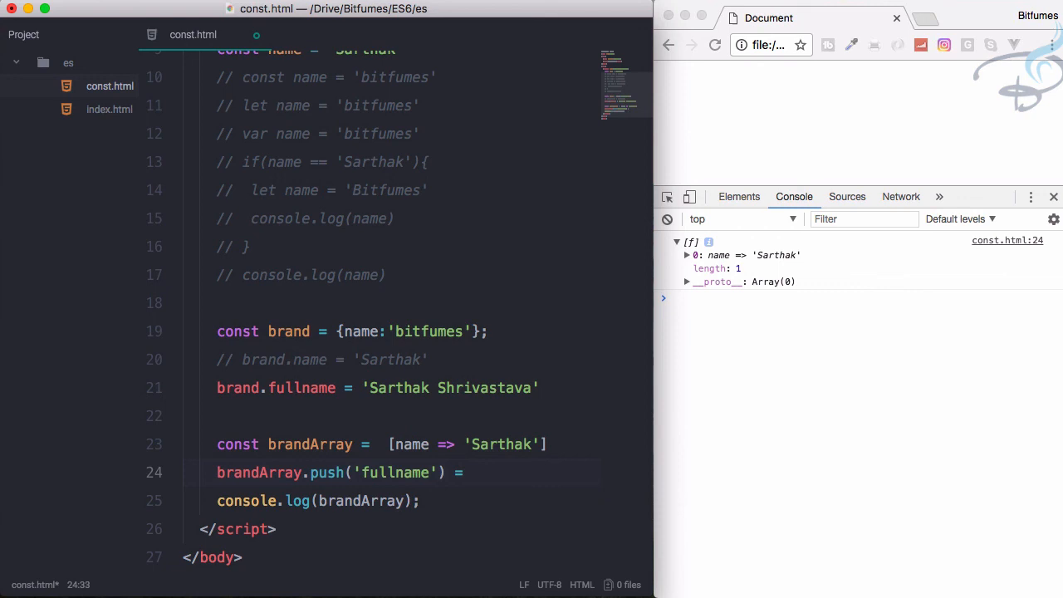
{"action": "type", "text": "'Sarthak"}
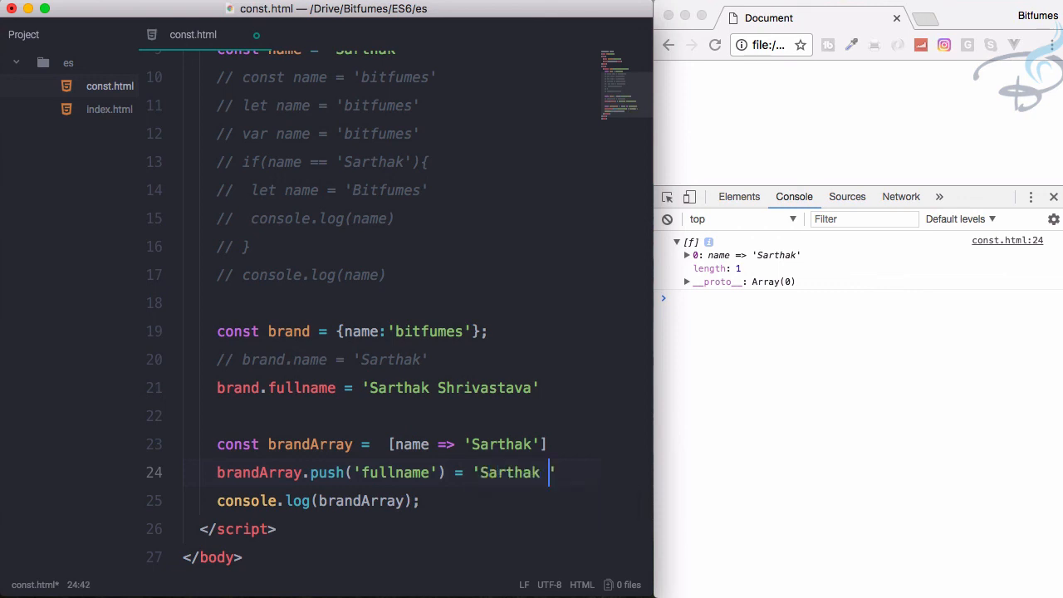
{"action": "type", "text": "Shrivastava"}
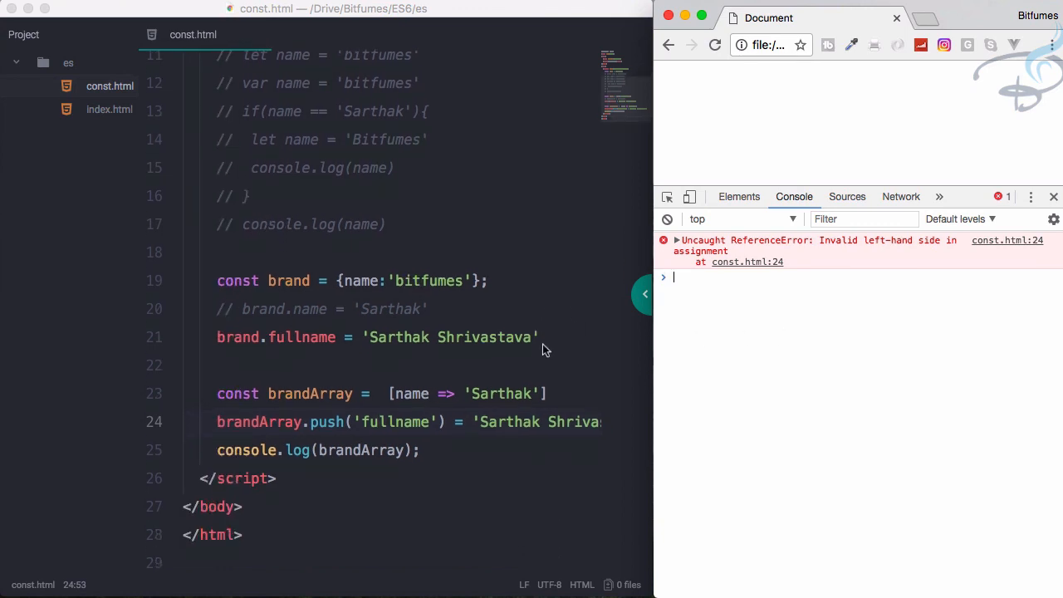
{"action": "mouse_move", "coordinate": [548, 445]}
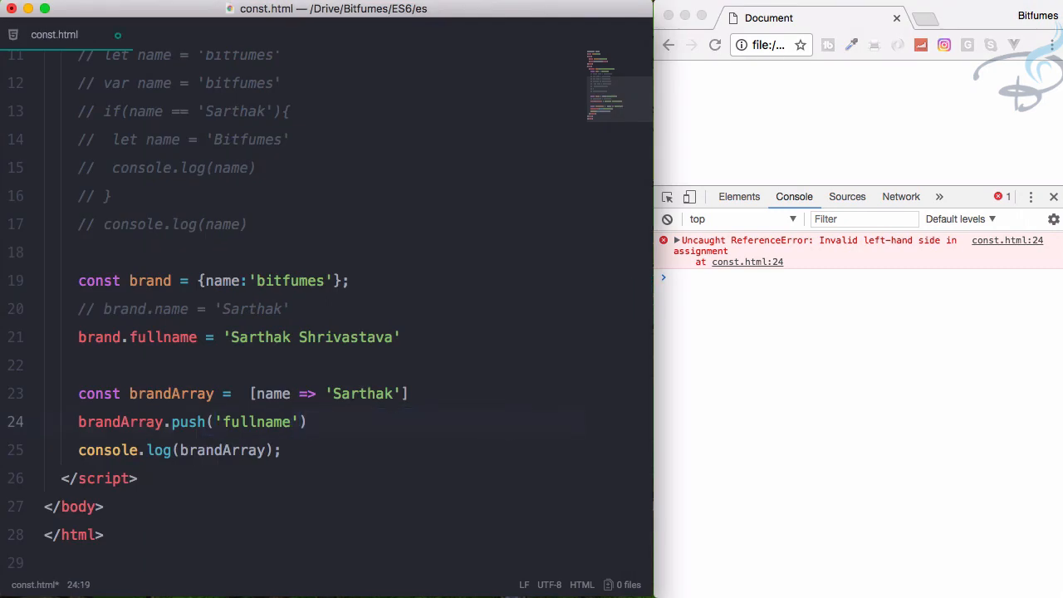
- Change the call to brandArray.push(fullname => 'Sarthak Shrivastava') and expand the logged two-function array
{"action": "type", "text": "fullname"}
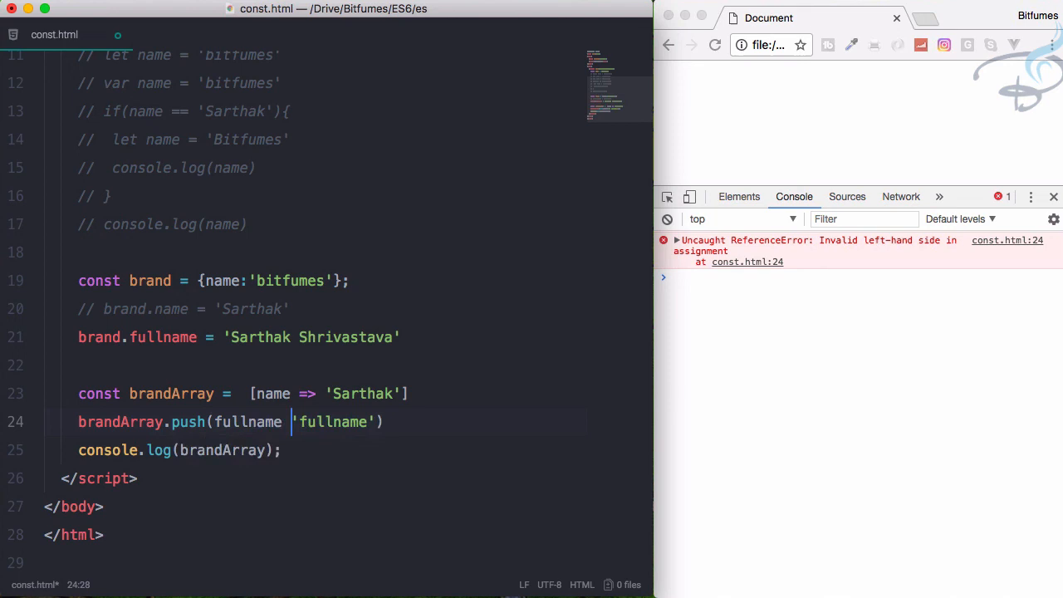
{"action": "type", "text": "=>"}
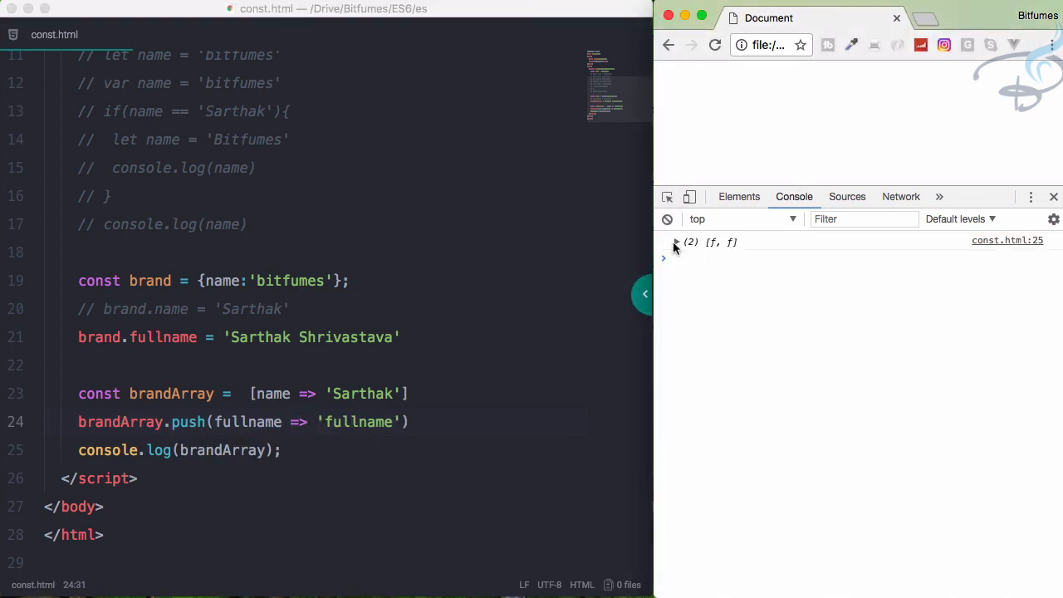
{"action": "left_click", "coordinate": [676, 242]}
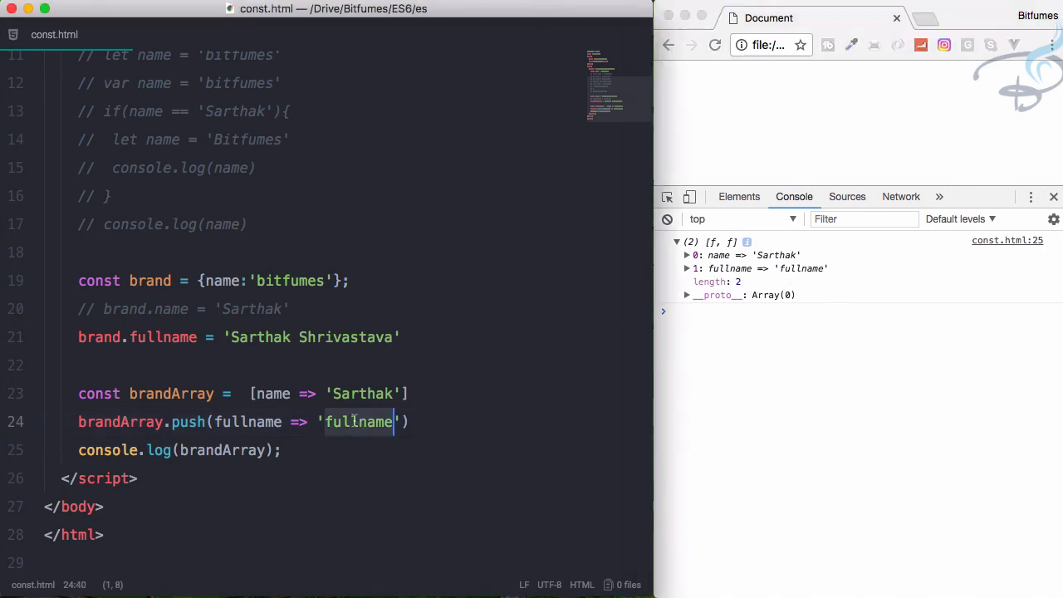
{"action": "type", "text": "Sarthak Sh"}
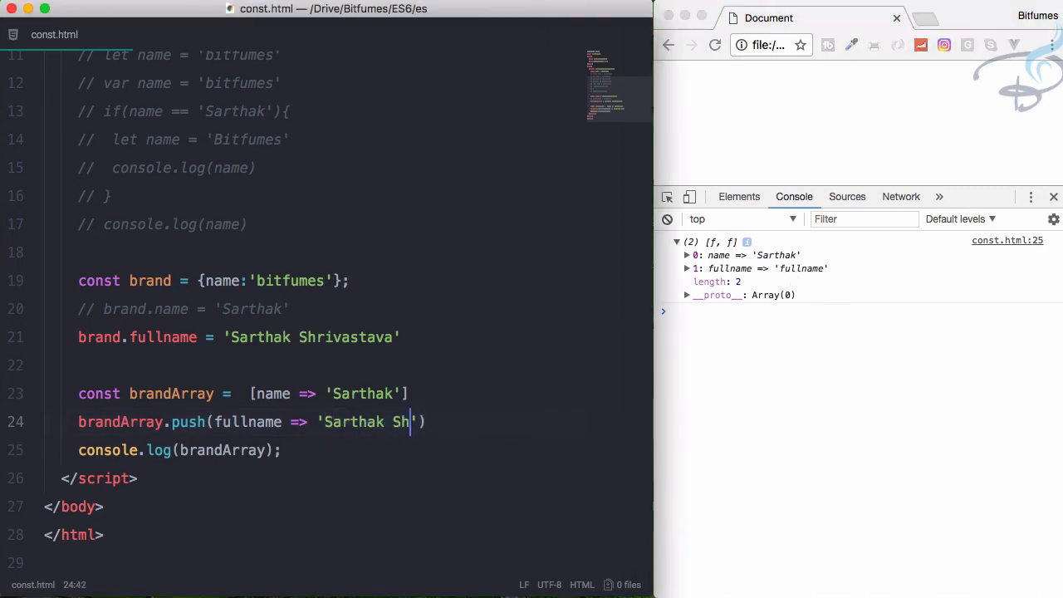
{"action": "type", "text": "rivastava"}
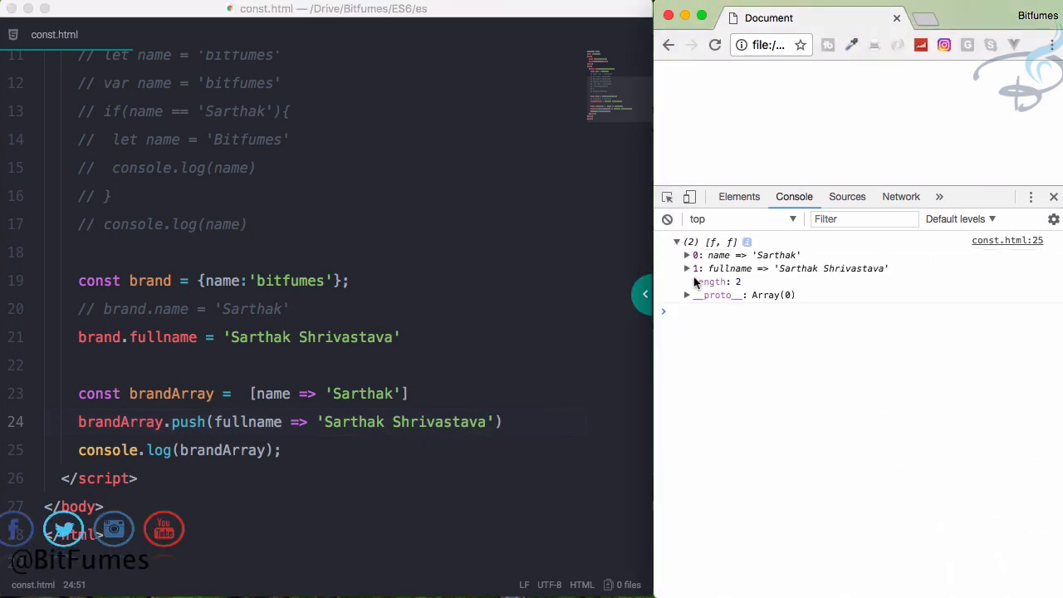
{"action": "scroll", "scroll_direction": "up", "scroll_amount": 3}
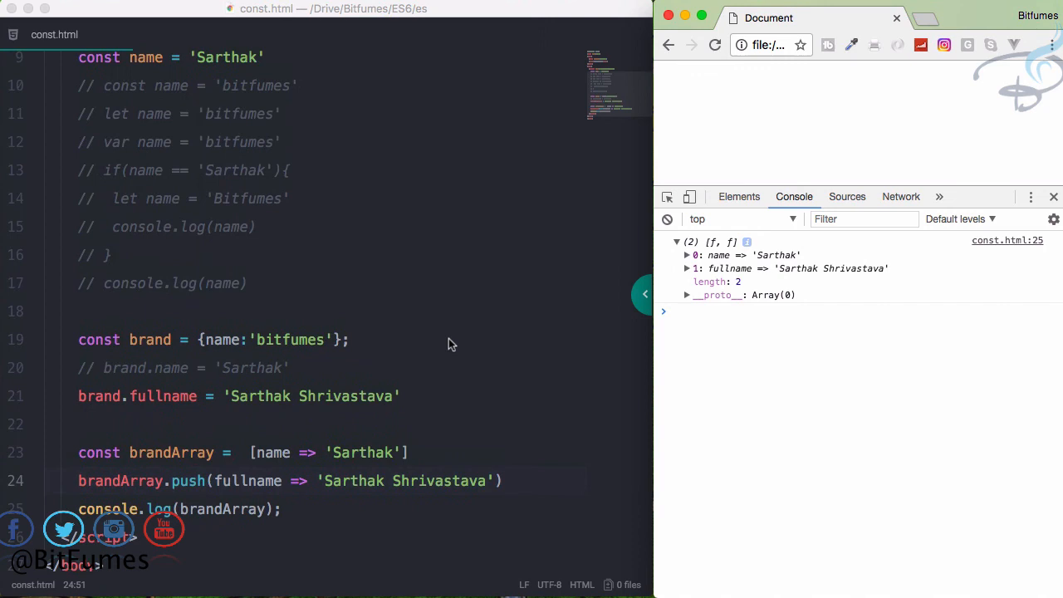